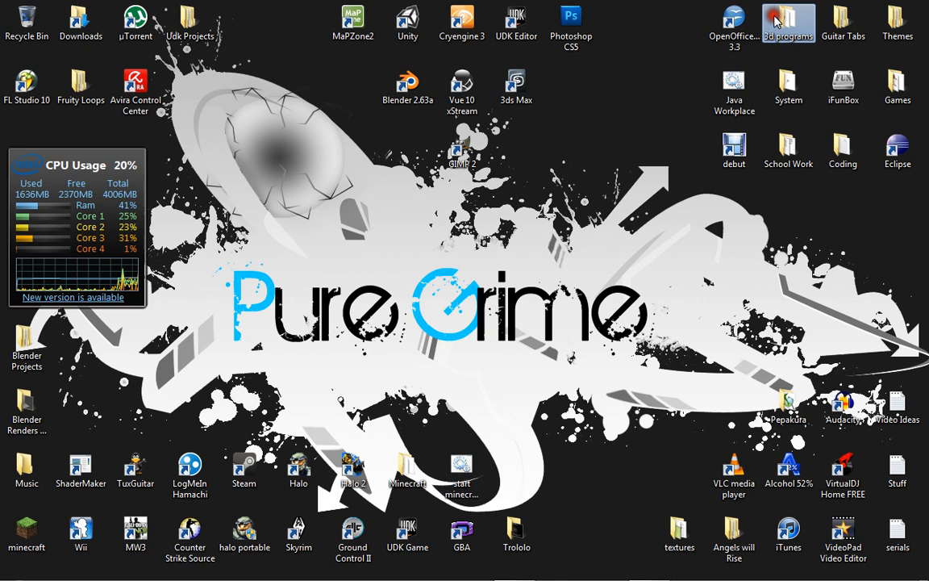
# - Search Google for TREE[d], open the frecle tree[d] page, and open the 3d programs folder
pyautogui.doubleClick(788, 20)
pyautogui.write('TREE')
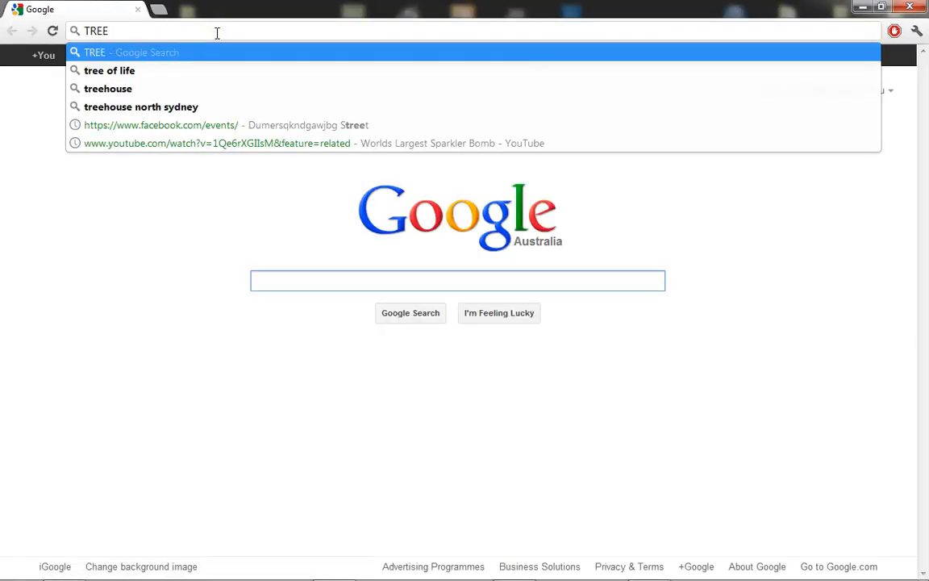
pyautogui.write('[')
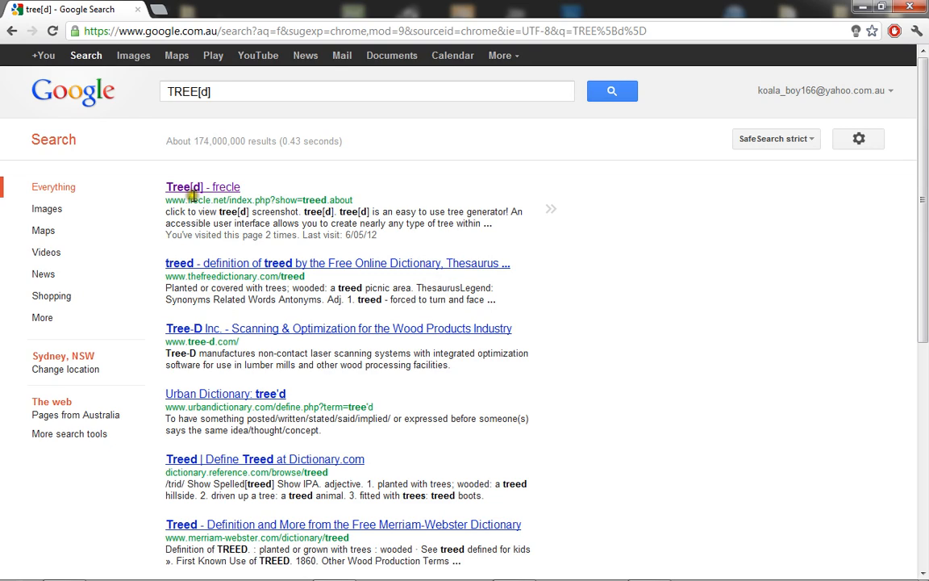
pyautogui.click(202, 186)
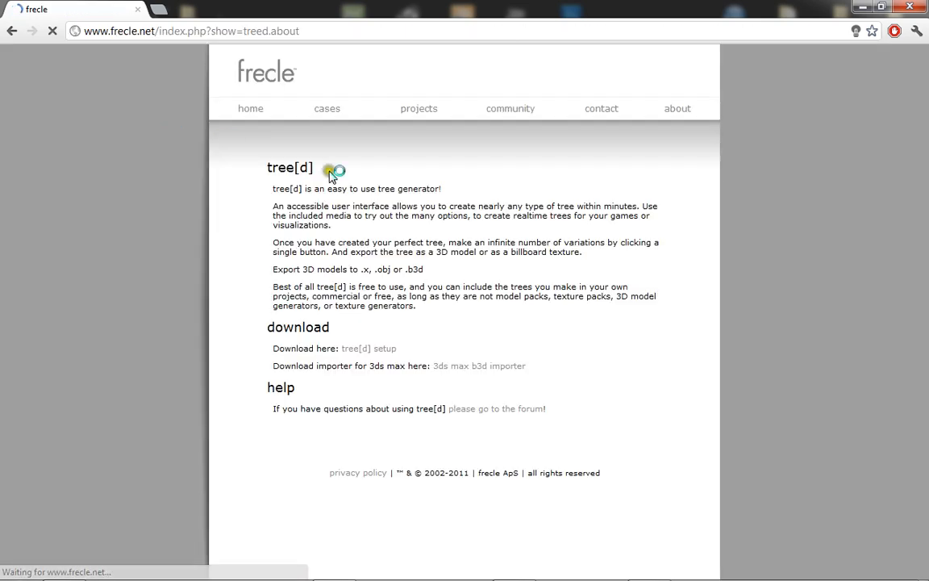
pyautogui.click(334, 170)
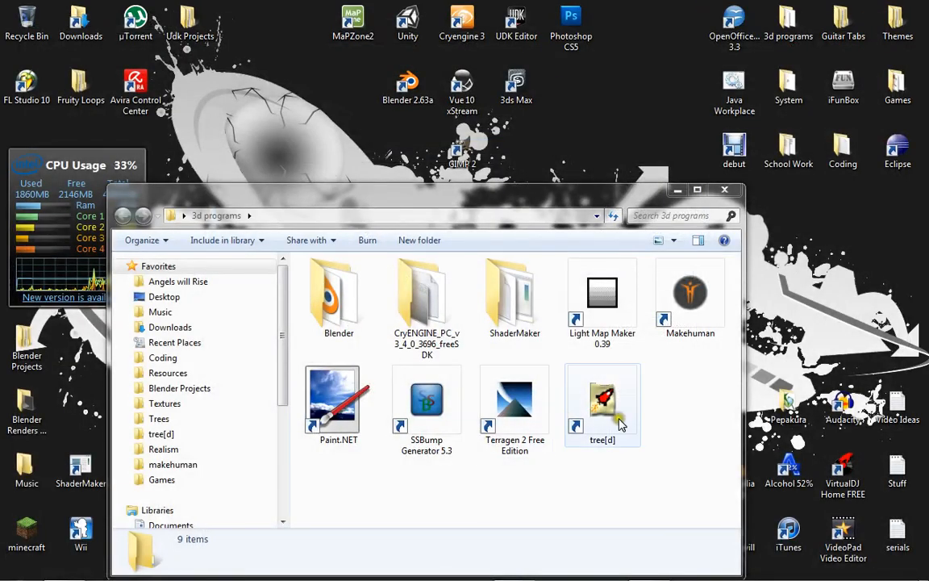
# - Launch tree[d] and set Trunk Length to 20 and Trunk Radius to 0.6
pyautogui.doubleClick(602, 400)
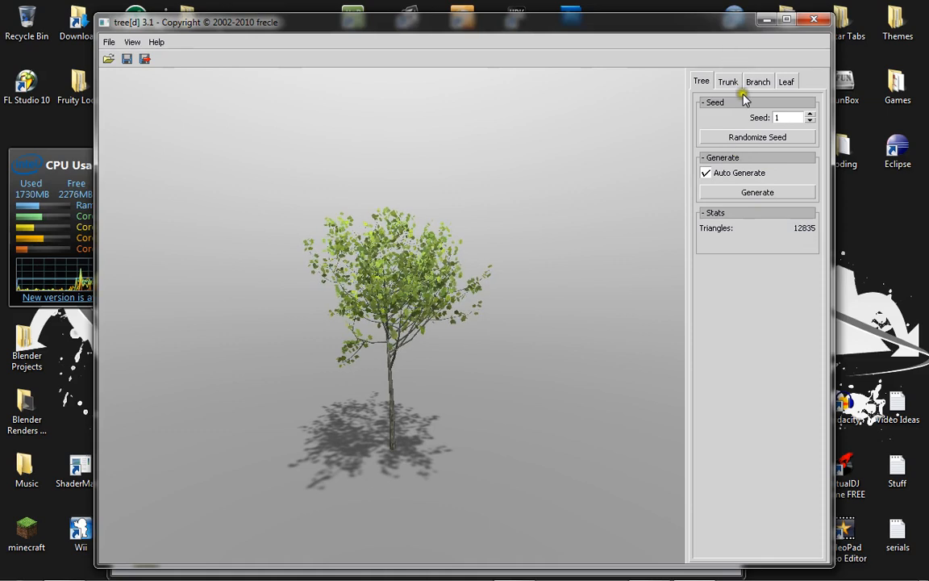
pyautogui.click(728, 80)
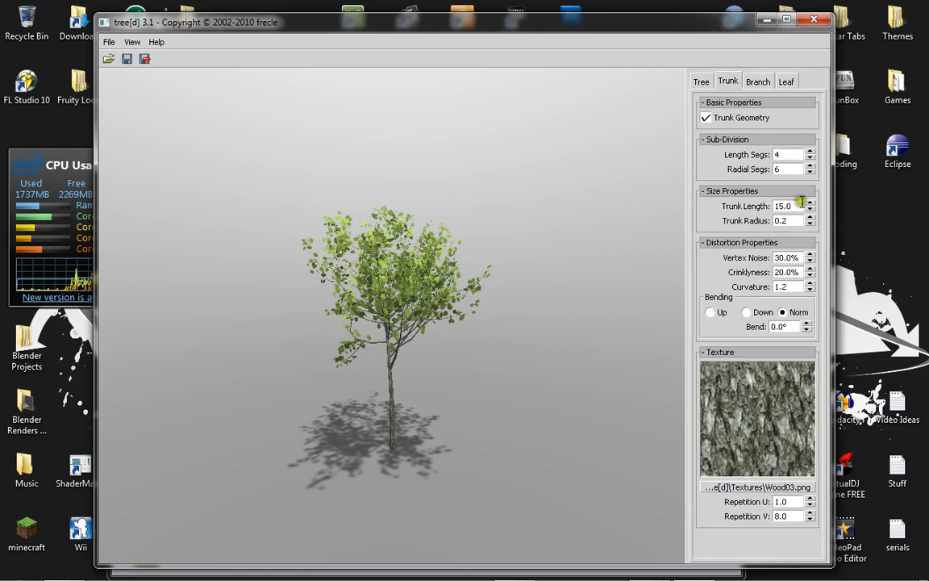
pyautogui.click(809, 202)
pyautogui.write('10')
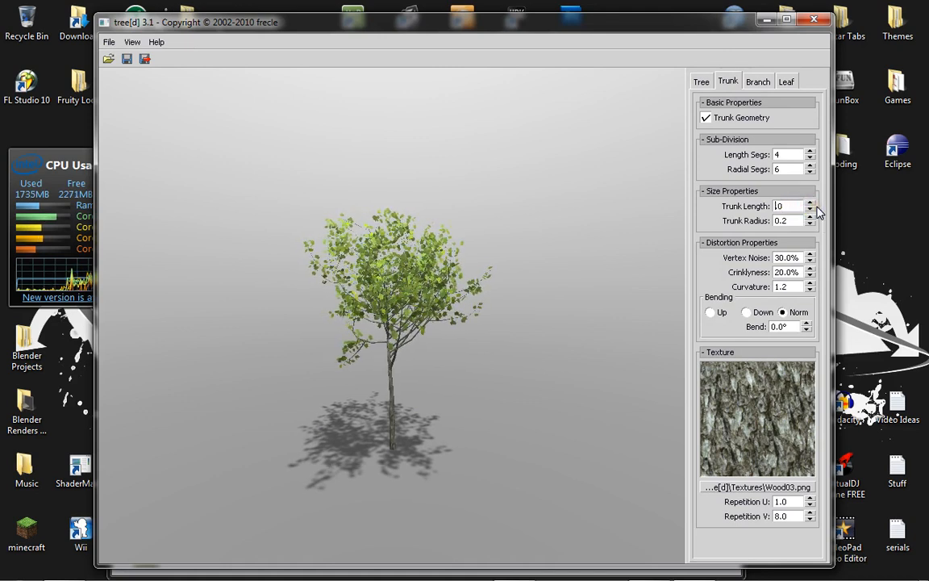
pyautogui.click(810, 203)
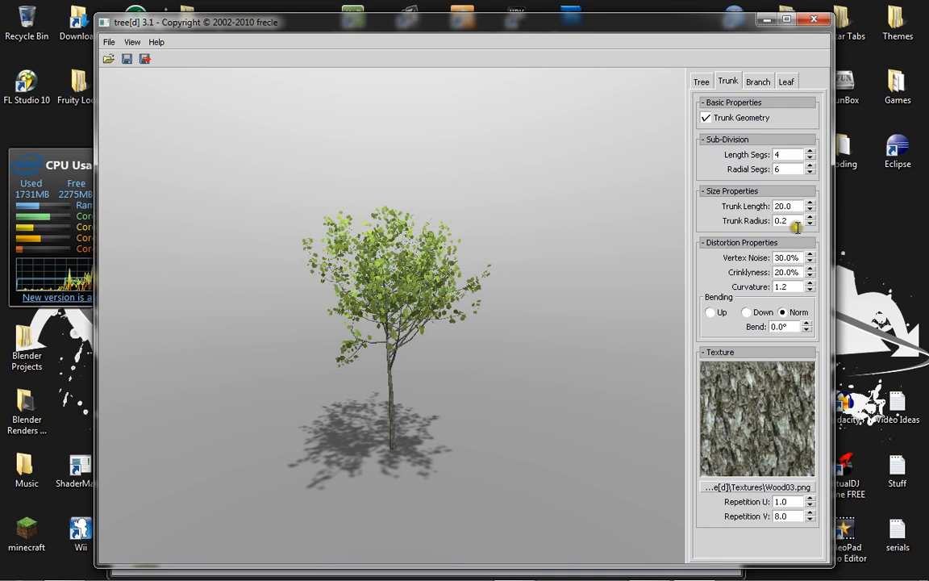
pyautogui.click(808, 218)
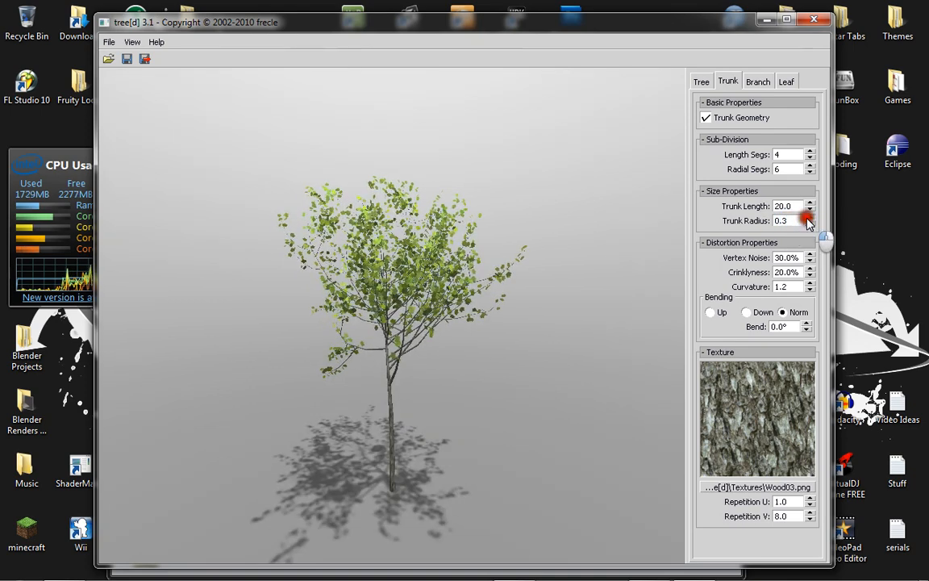
pyautogui.click(809, 217)
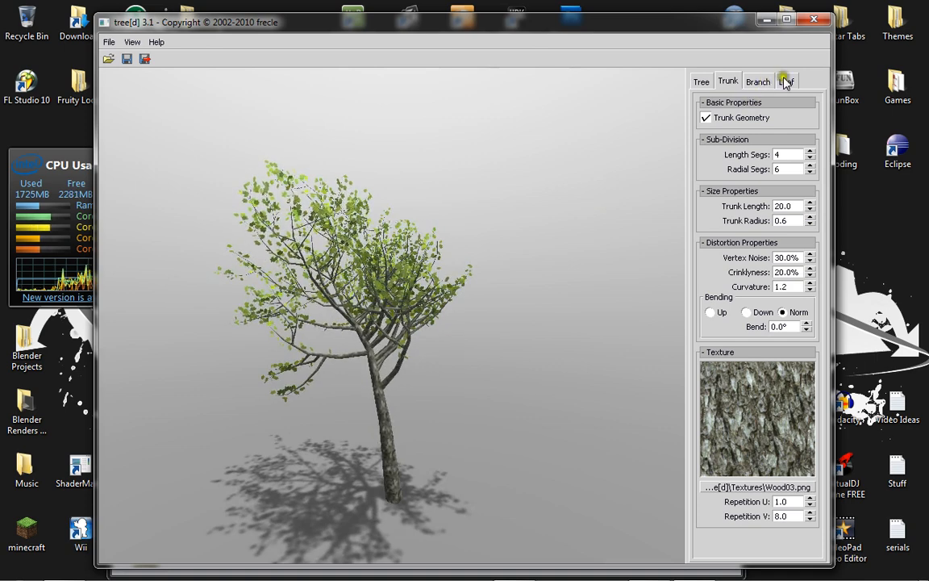
pyautogui.click(786, 80)
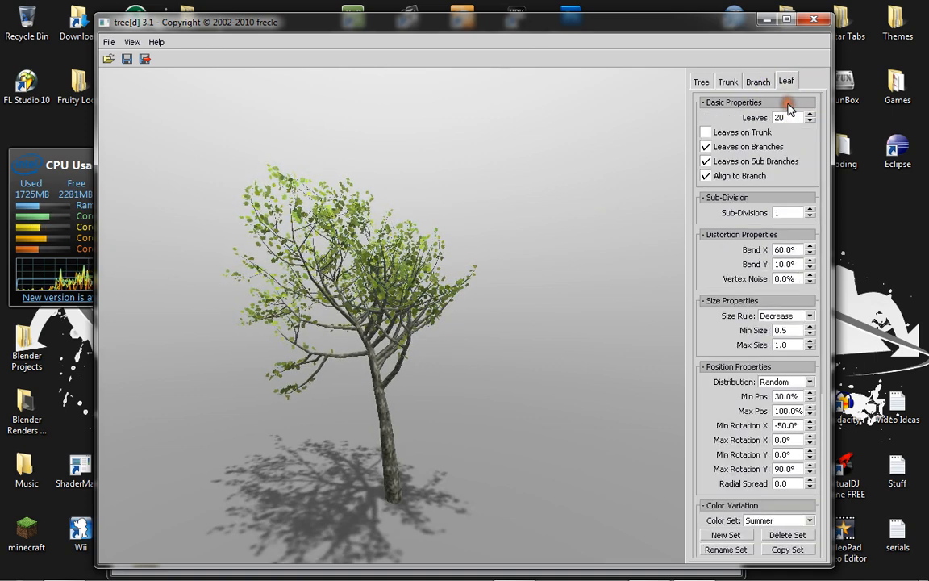
# - Set Leaves to 8, load the Textures\Cross09 leaf texture, and size leaves 4.5–6.0
pyautogui.click(811, 121)
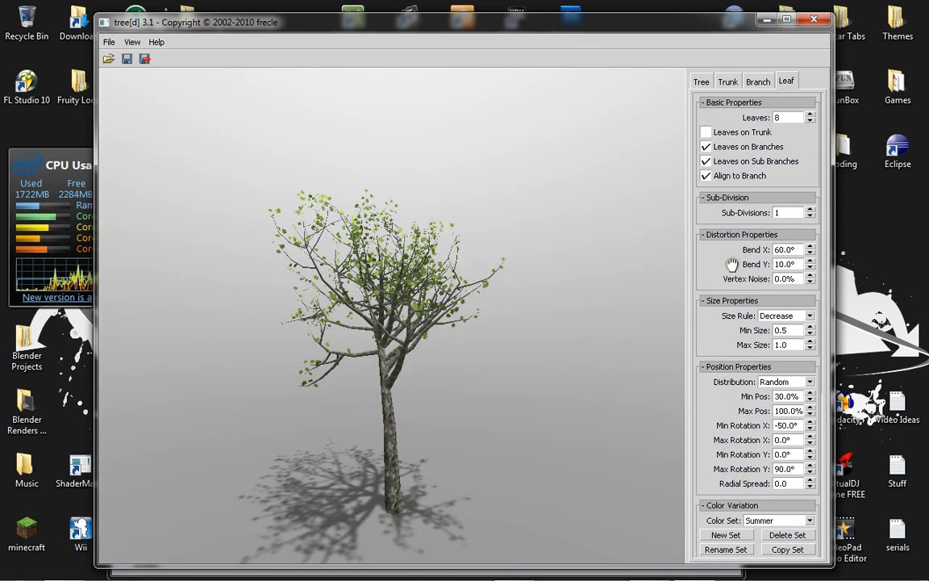
pyautogui.scroll(-3)
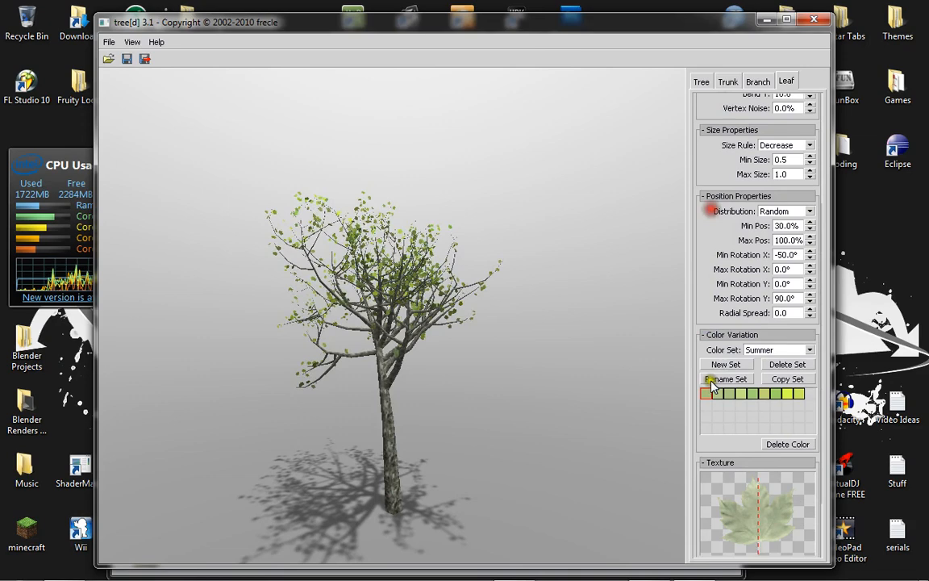
pyautogui.scroll(-3)
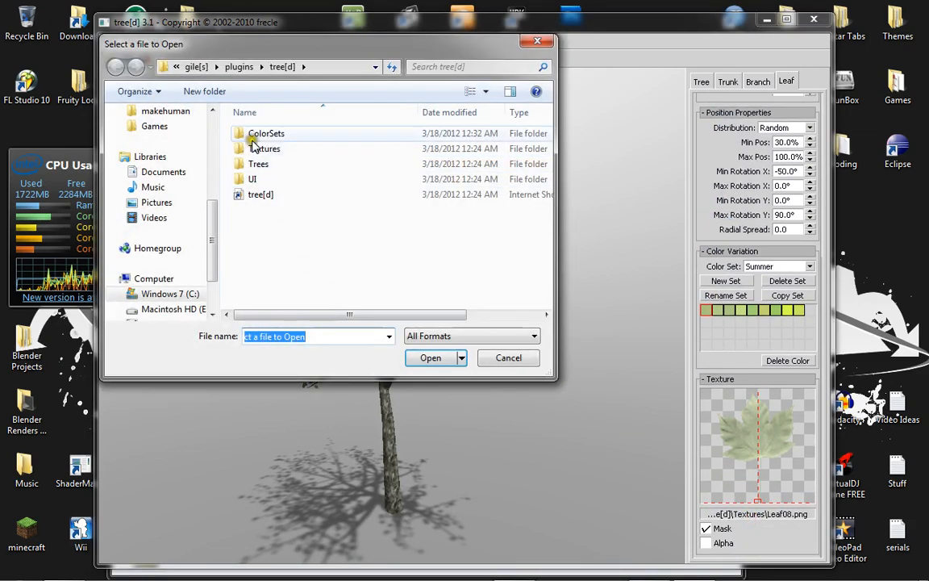
pyautogui.doubleClick(264, 147)
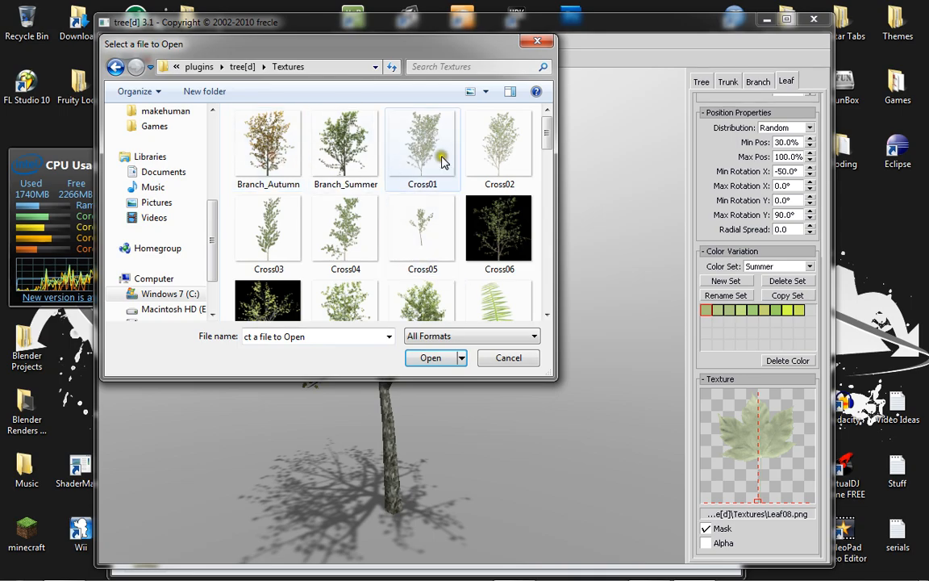
pyautogui.click(422, 229)
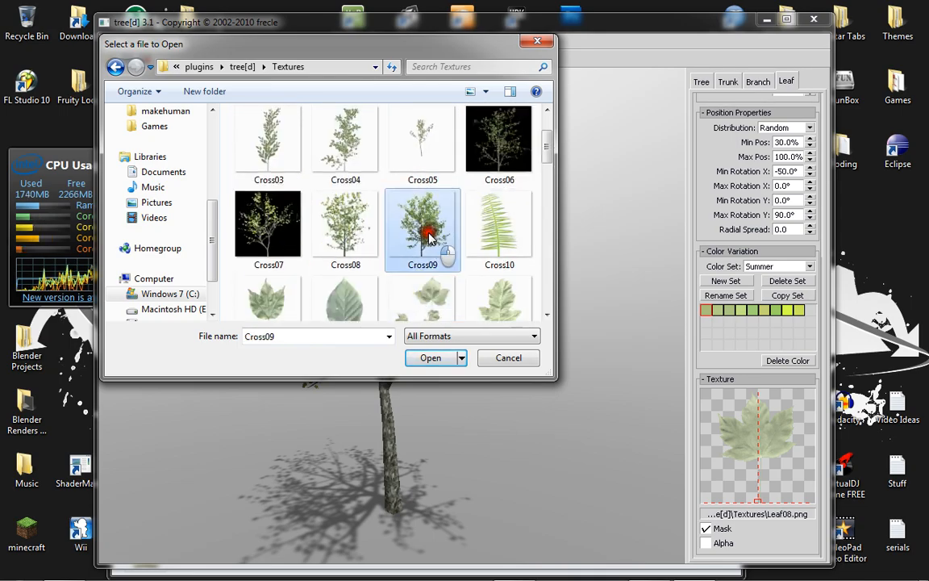
pyautogui.click(429, 357)
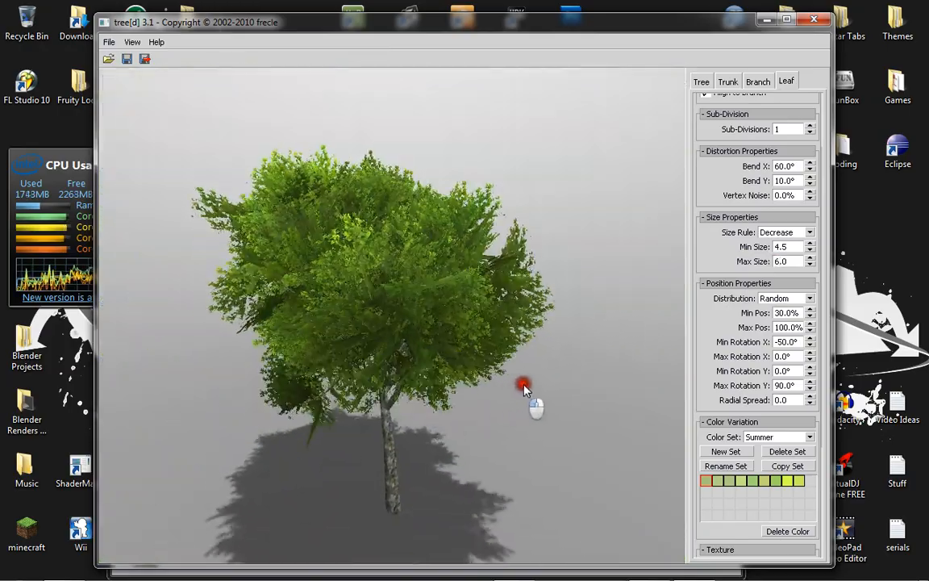
pyautogui.moveTo(524, 385); pyautogui.dragTo(493, 361)
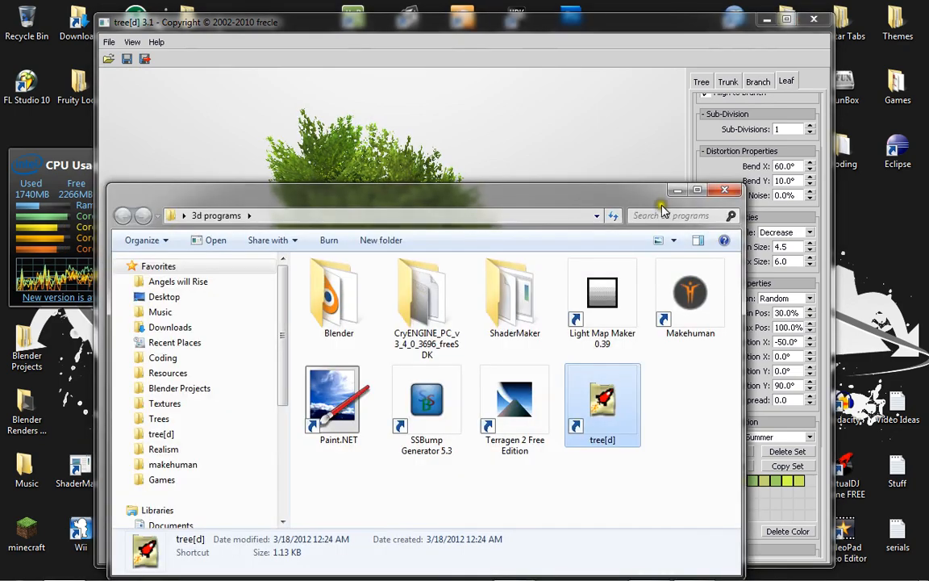
# - Close the Explorer window, set Leaves to 4, and uncheck Leaves on Branches
pyautogui.click(725, 189)
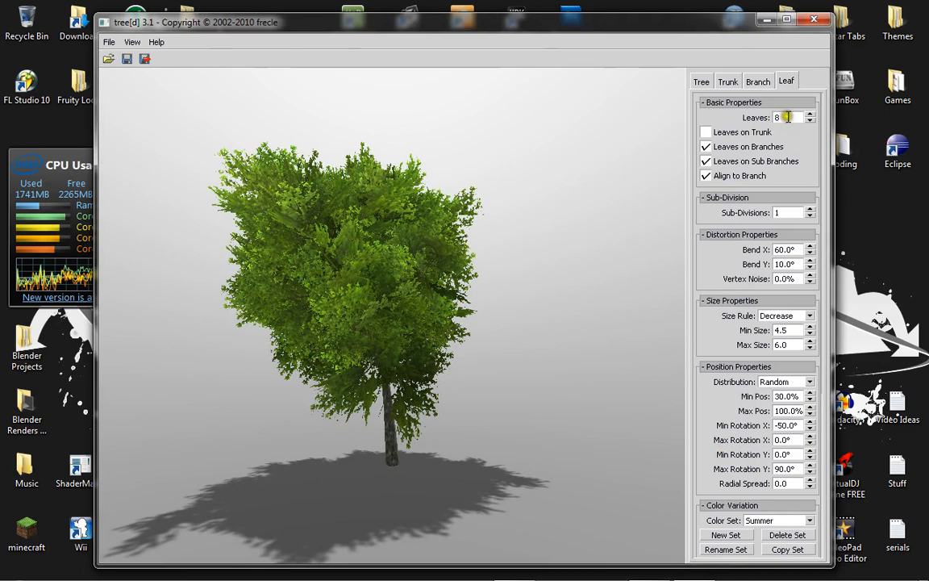
pyautogui.click(809, 121)
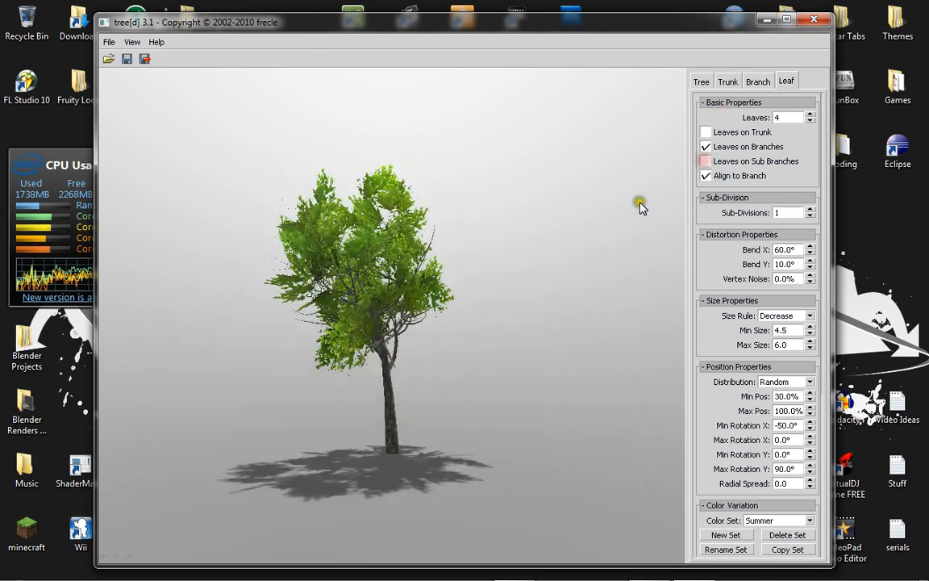
pyautogui.click(706, 146)
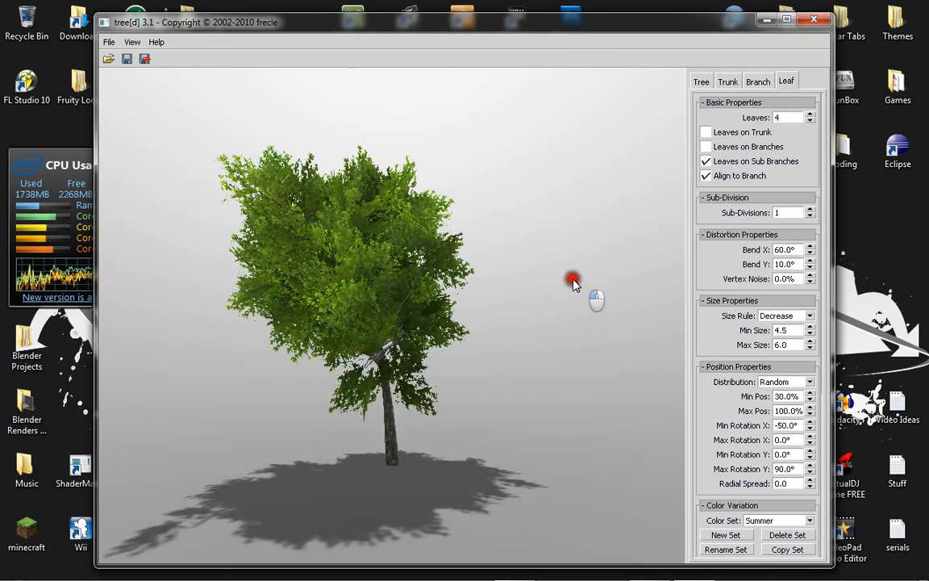
pyautogui.click(701, 80)
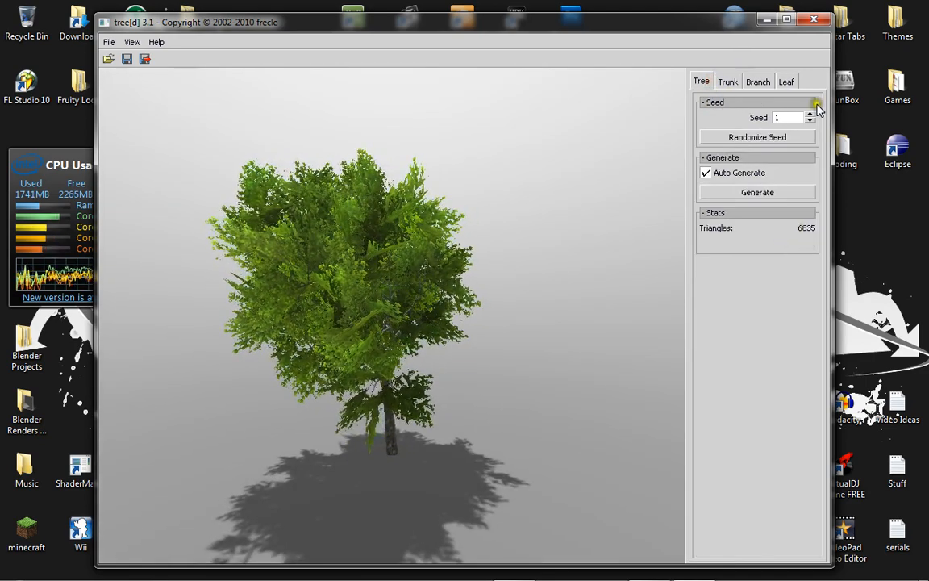
# - Try downward and upward trunk bending, then return the bend to normal
pyautogui.click(727, 81)
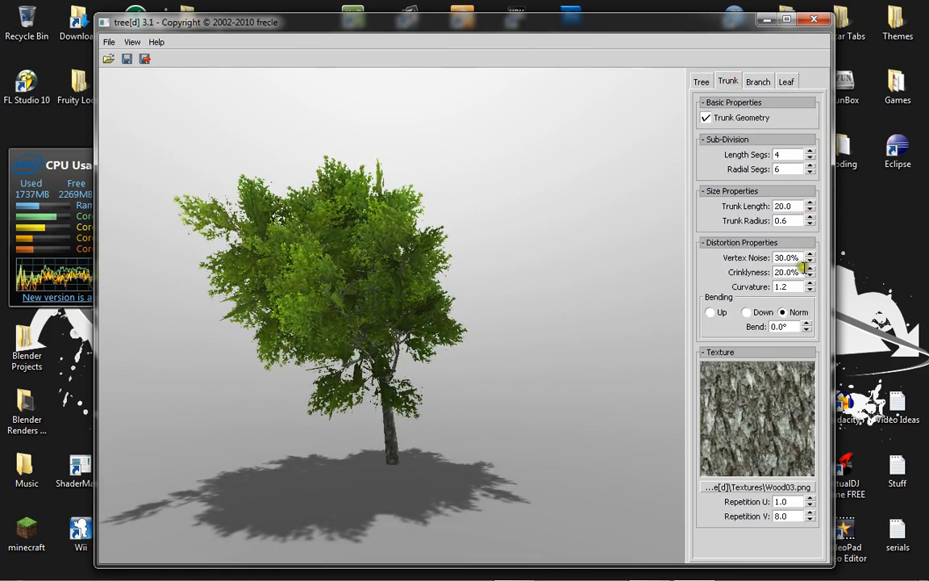
pyautogui.click(744, 312)
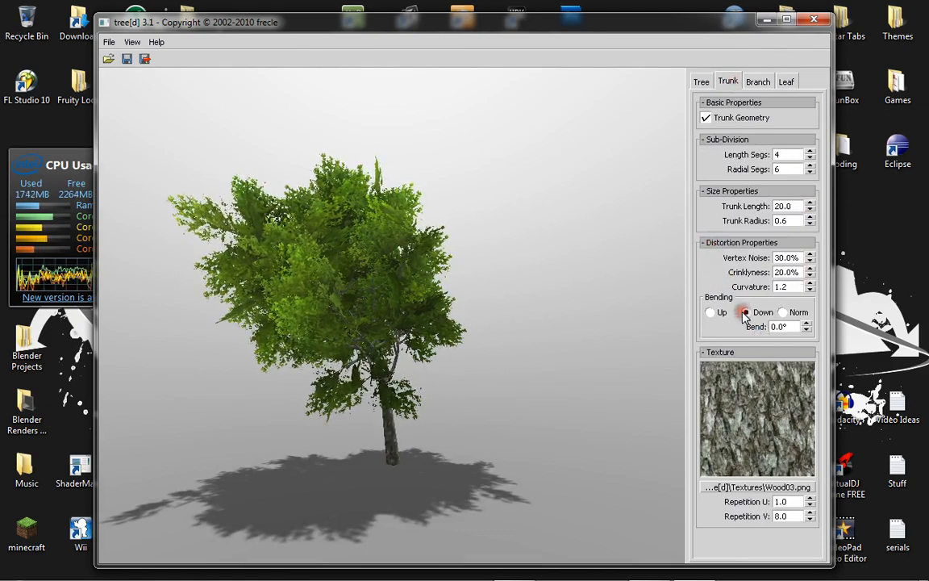
pyautogui.click(711, 312)
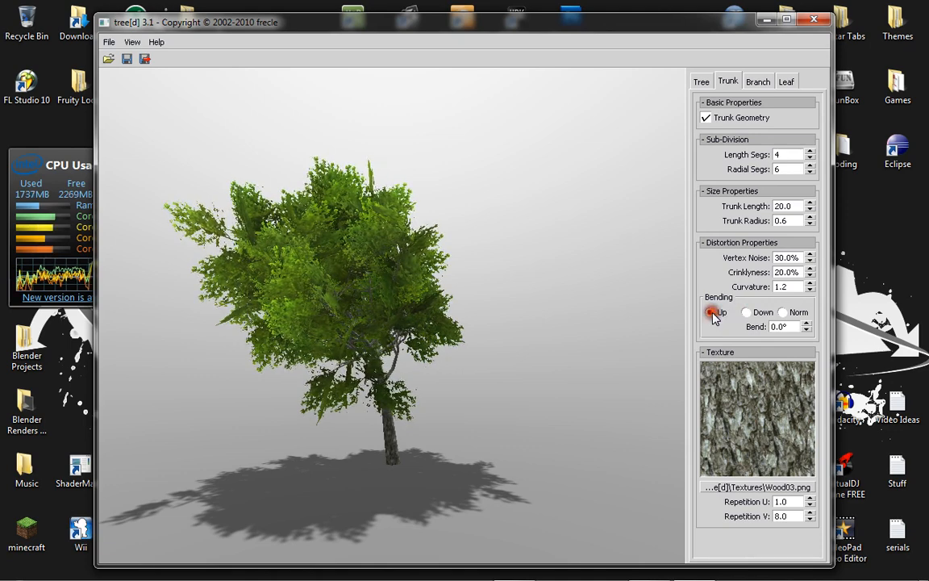
pyautogui.click(783, 312)
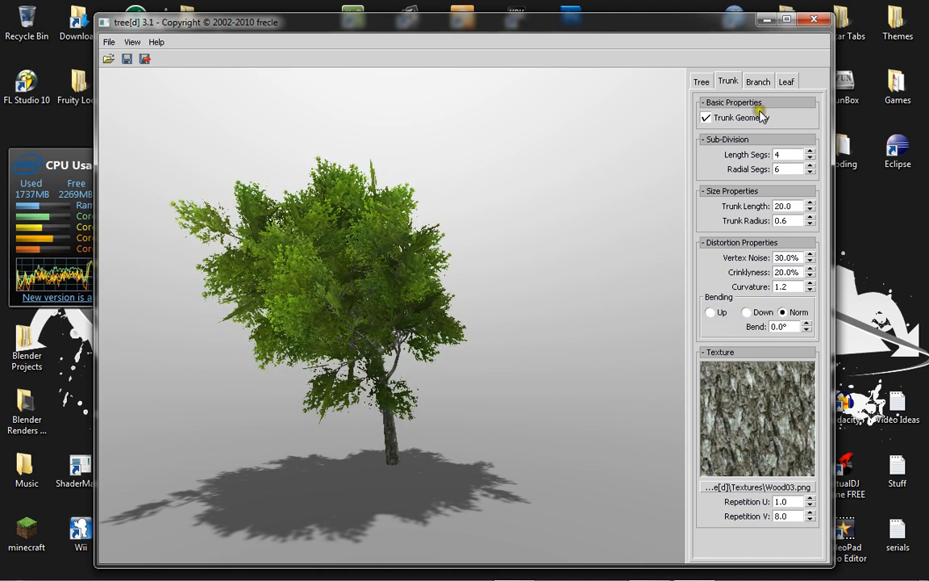
# - Try Opposite, Stair and Pair branch distributions, then settle on Random
pyautogui.click(757, 81)
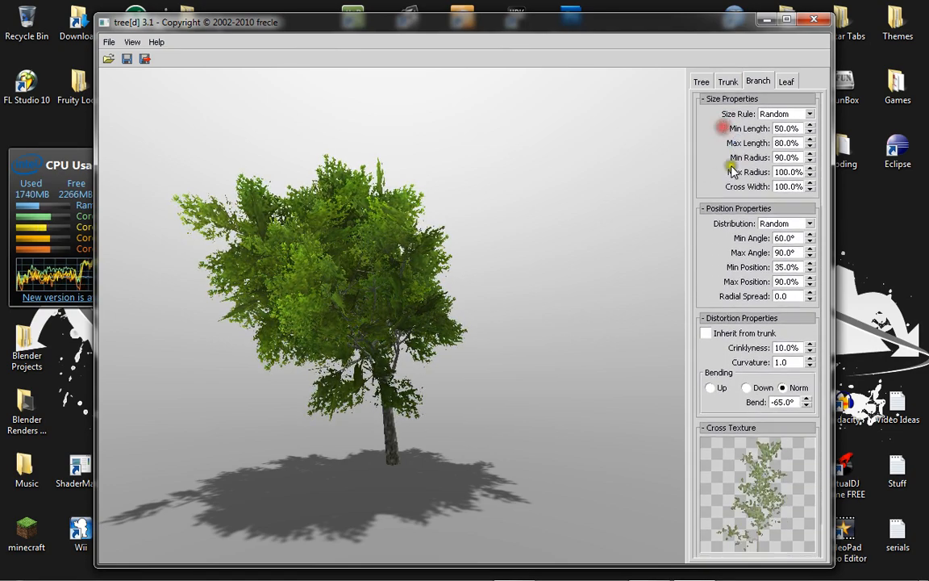
pyautogui.click(809, 224)
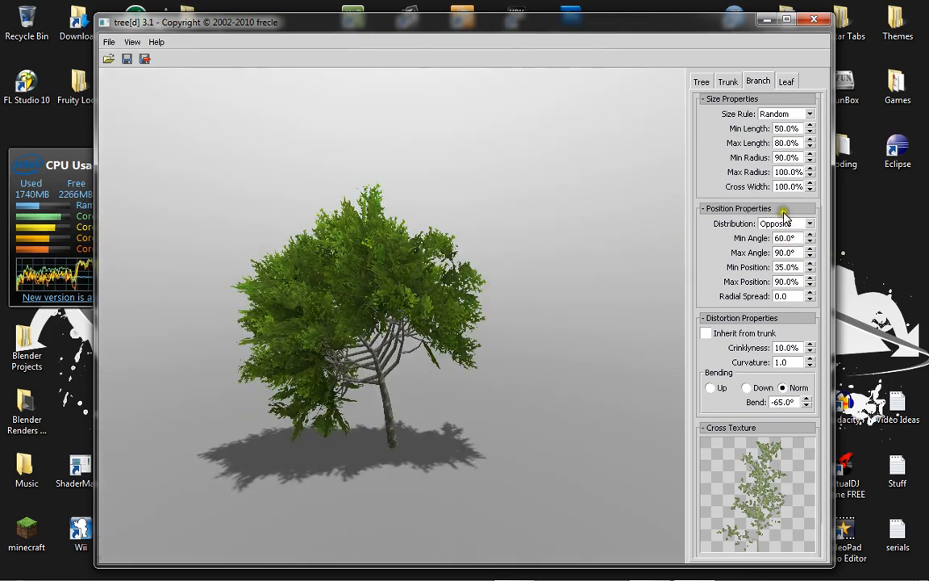
pyautogui.click(785, 223)
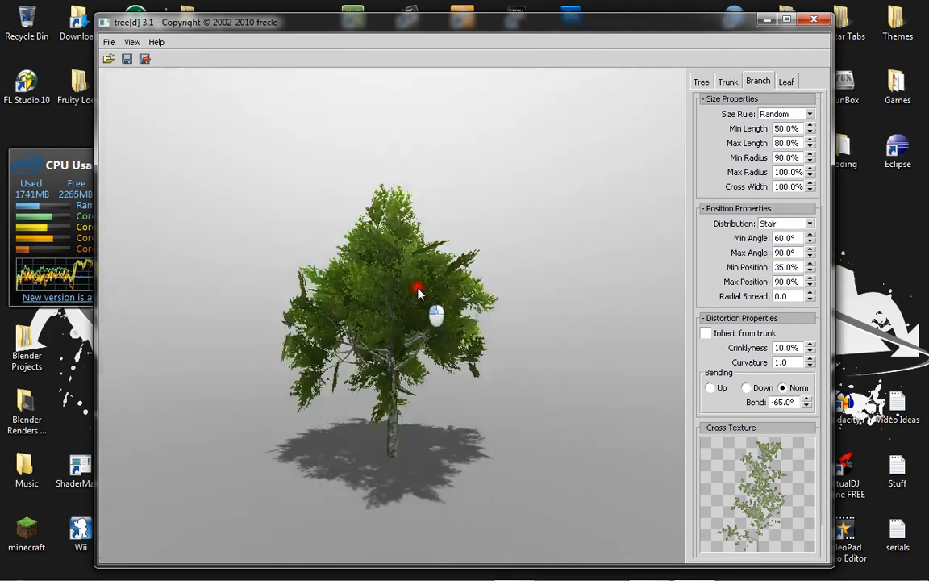
pyautogui.click(787, 224)
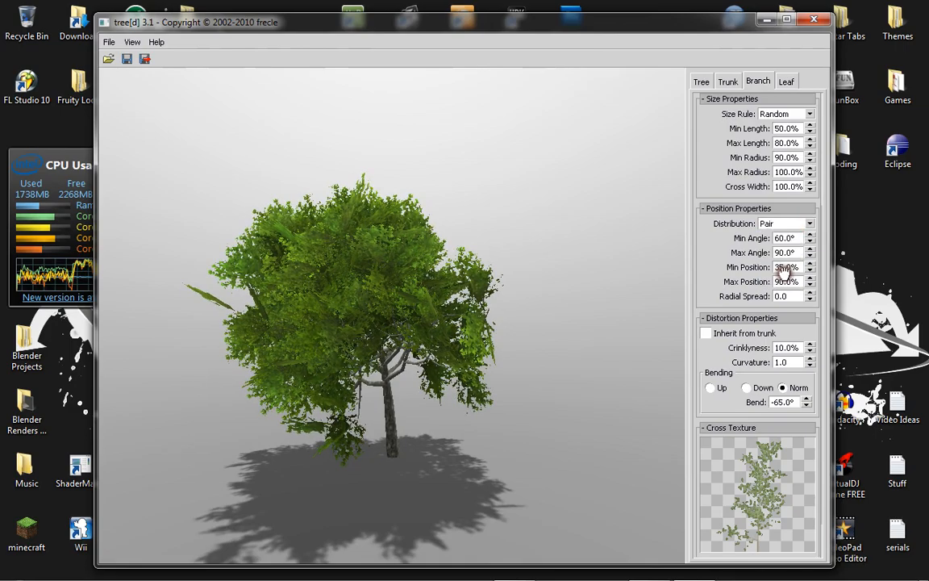
pyautogui.click(809, 223)
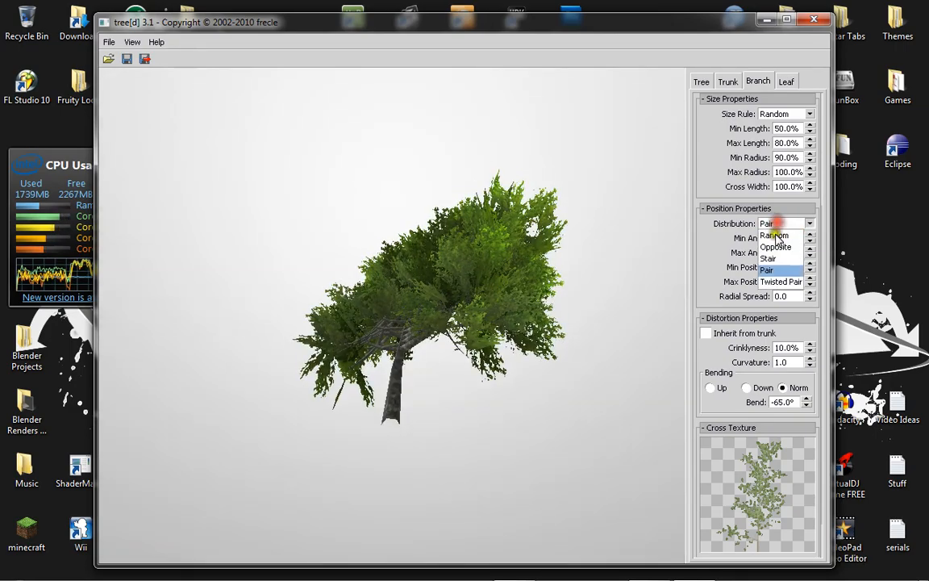
pyautogui.click(780, 280)
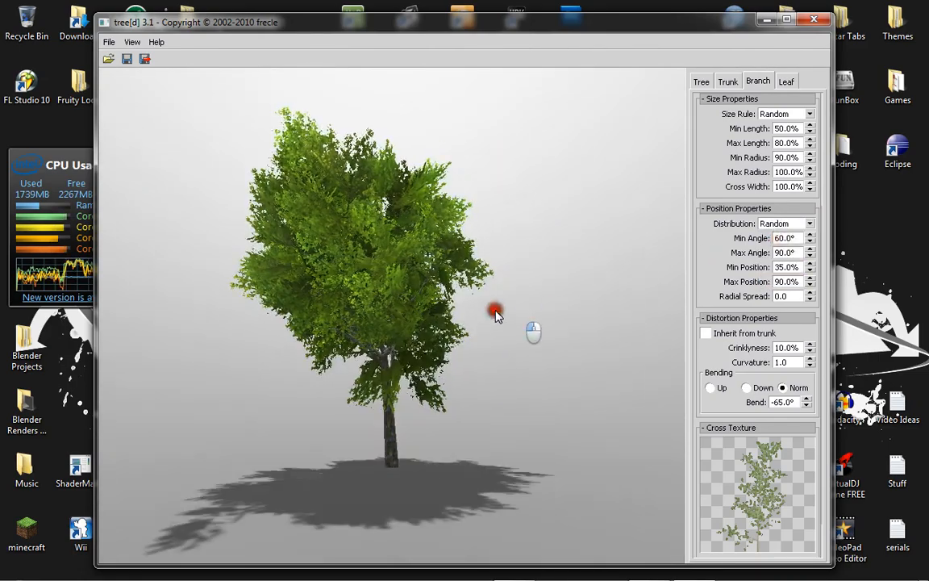
pyautogui.click(701, 80)
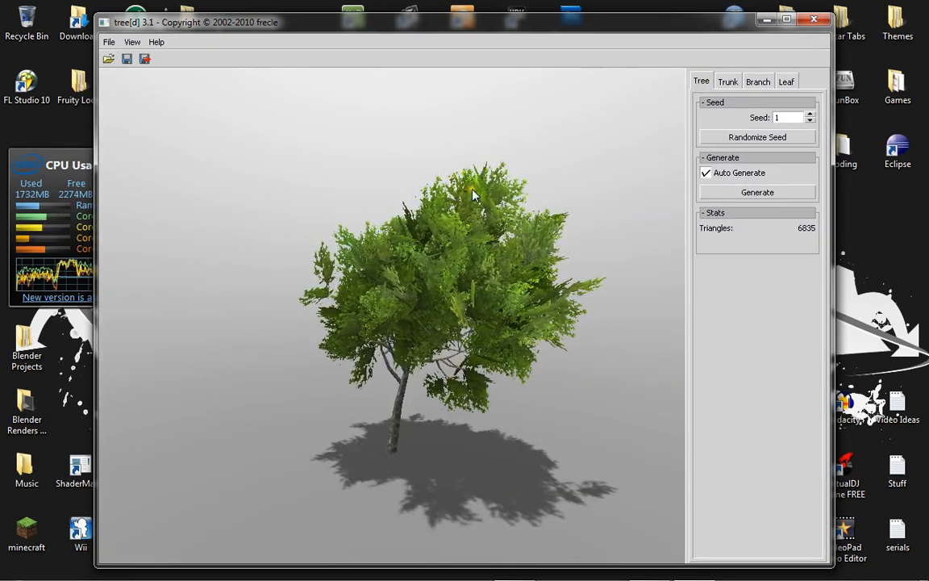
# - Randomize the tree seed to 919746 and orbit the view to inspect the new shape
pyautogui.click(756, 136)
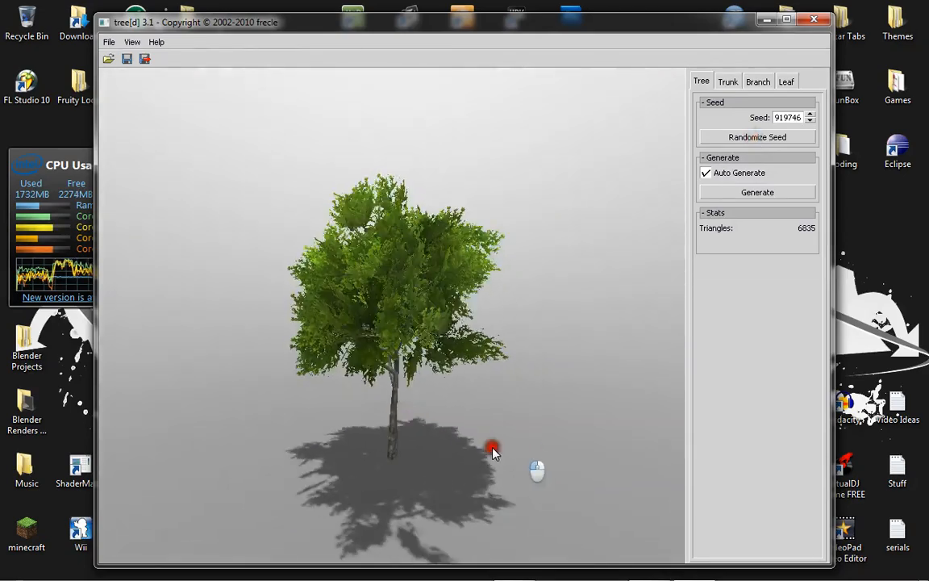
pyautogui.moveTo(492, 449); pyautogui.dragTo(486, 332)
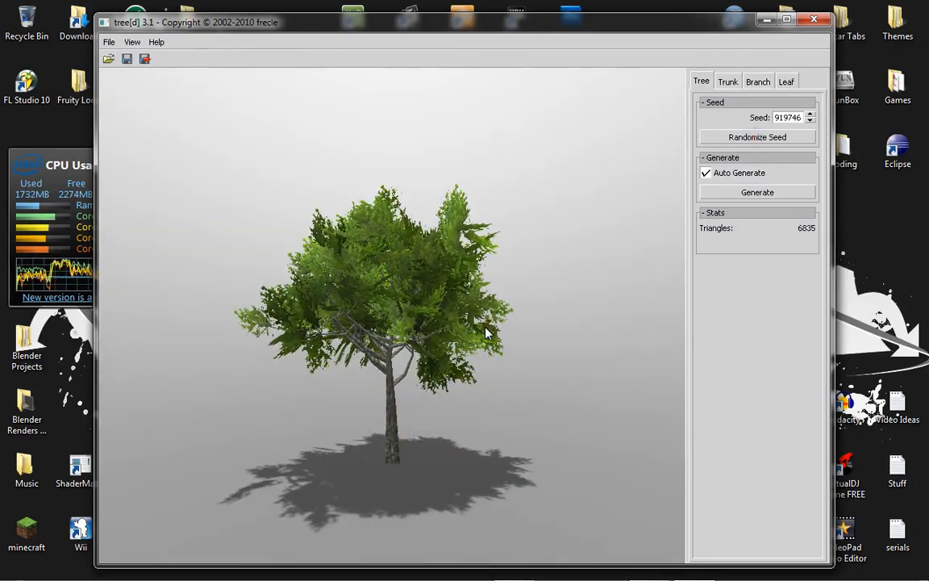
pyautogui.click(113, 40)
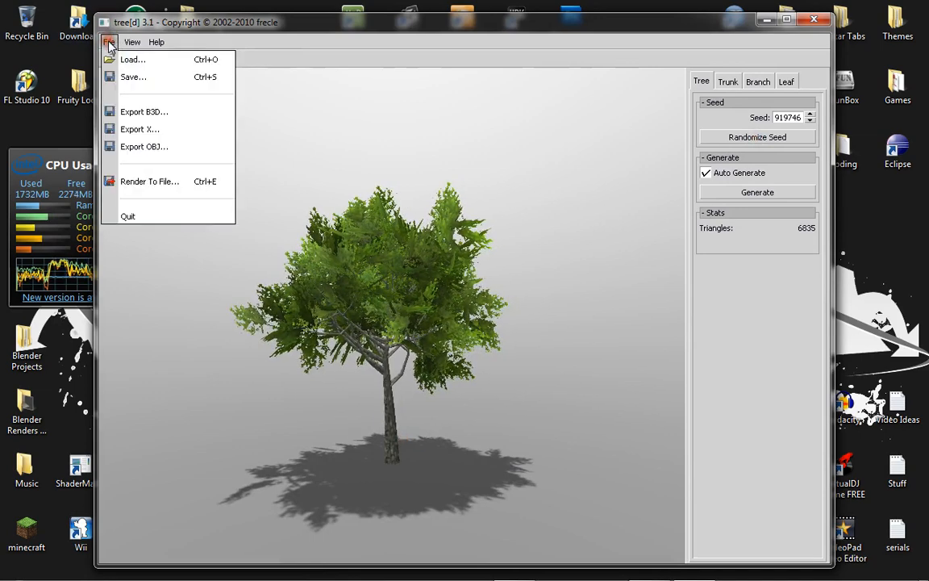
# - Export the tree as tree.obj to the Desktop, then quit tree[d]
pyautogui.click(143, 146)
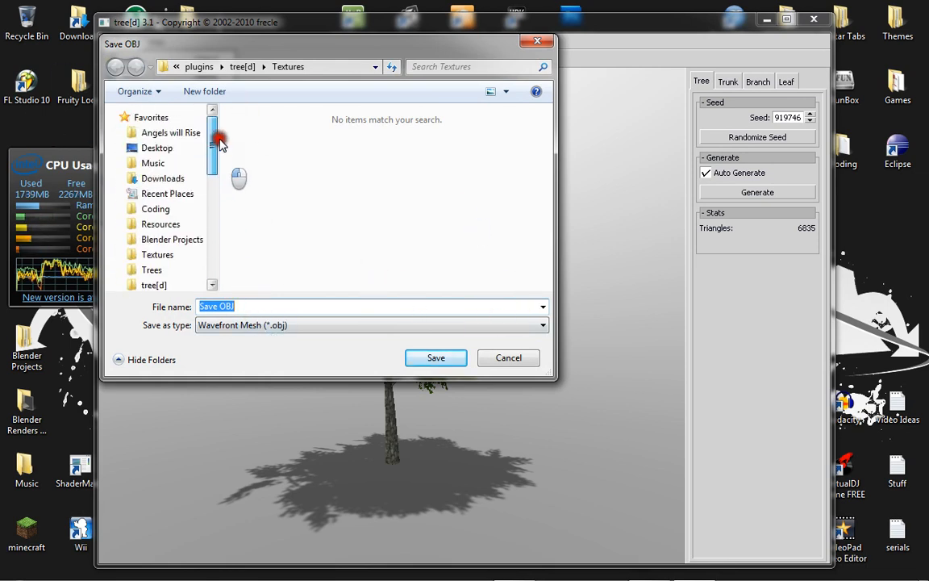
pyautogui.click(157, 147)
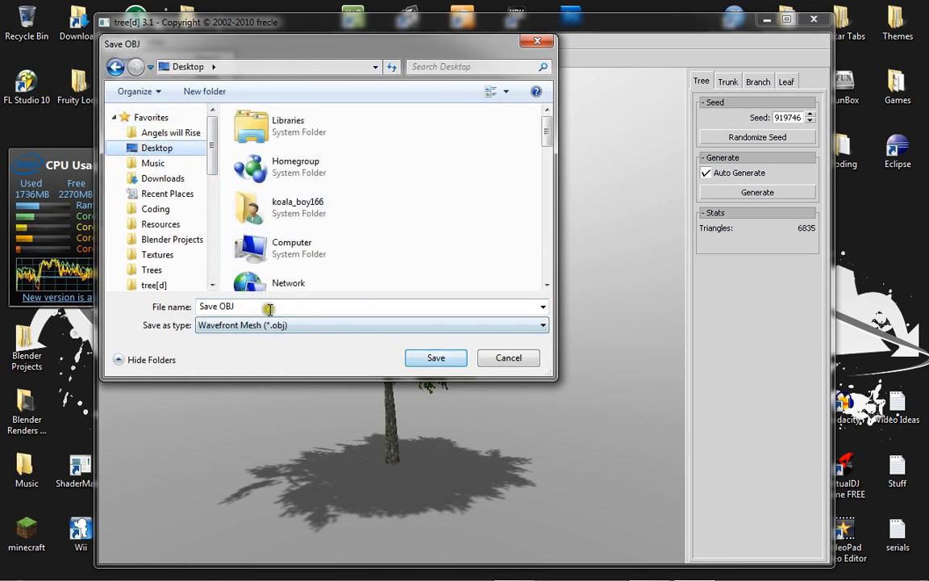
pyautogui.write('Tre')
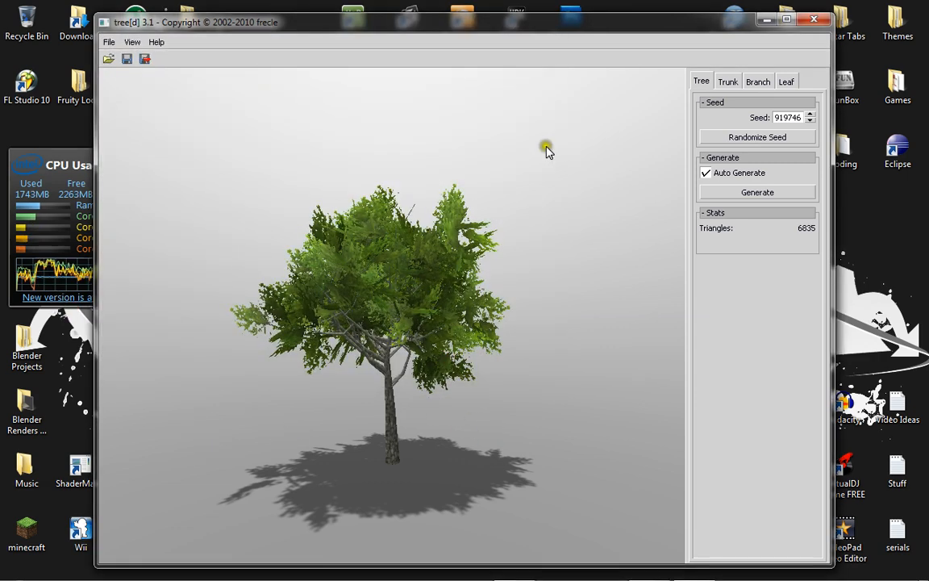
pyautogui.click(814, 19)
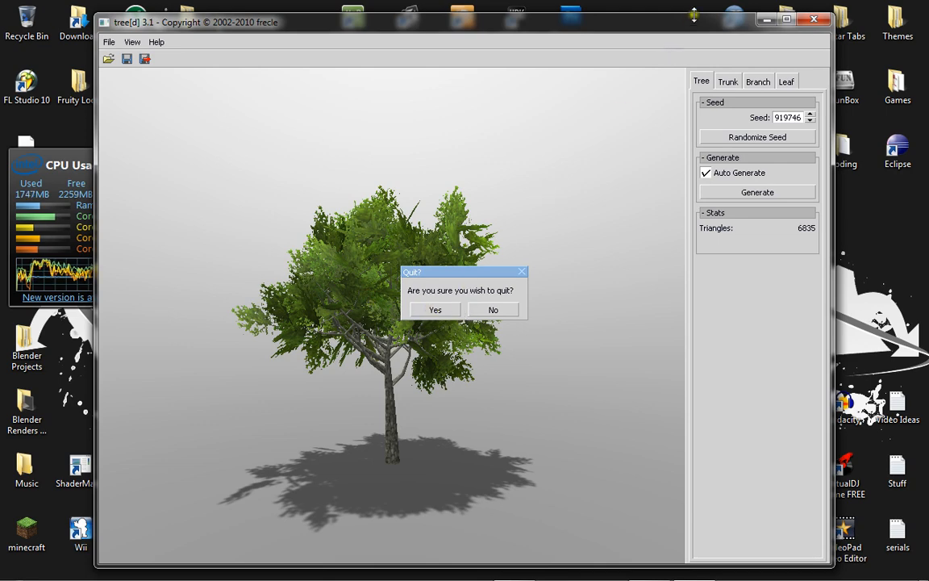
pyautogui.click(434, 309)
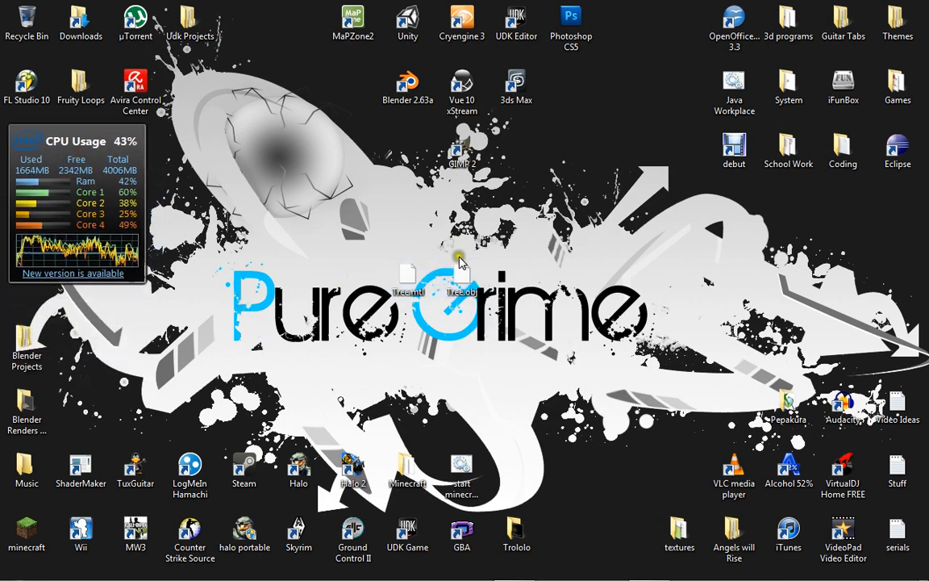
pyautogui.moveTo(368, 208)
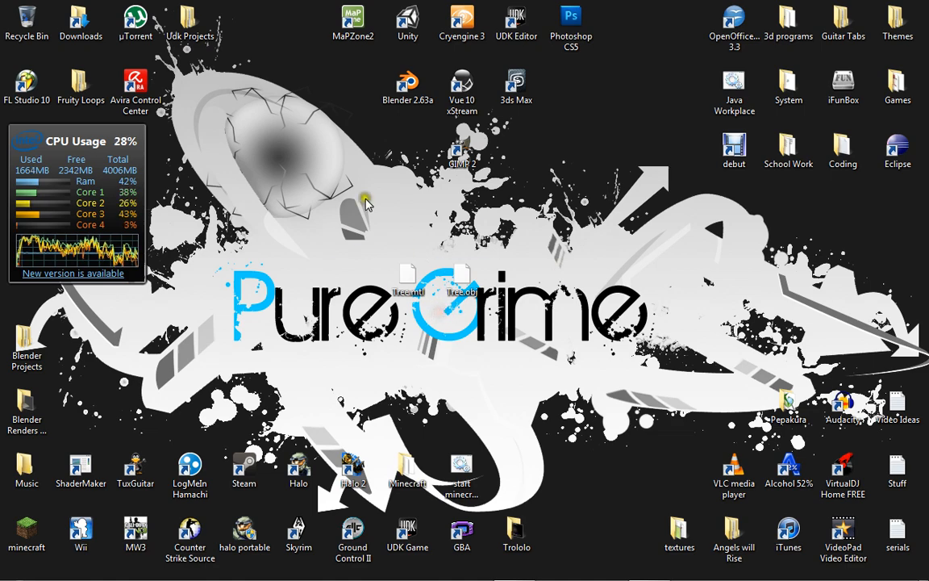
pyautogui.moveTo(403, 104)
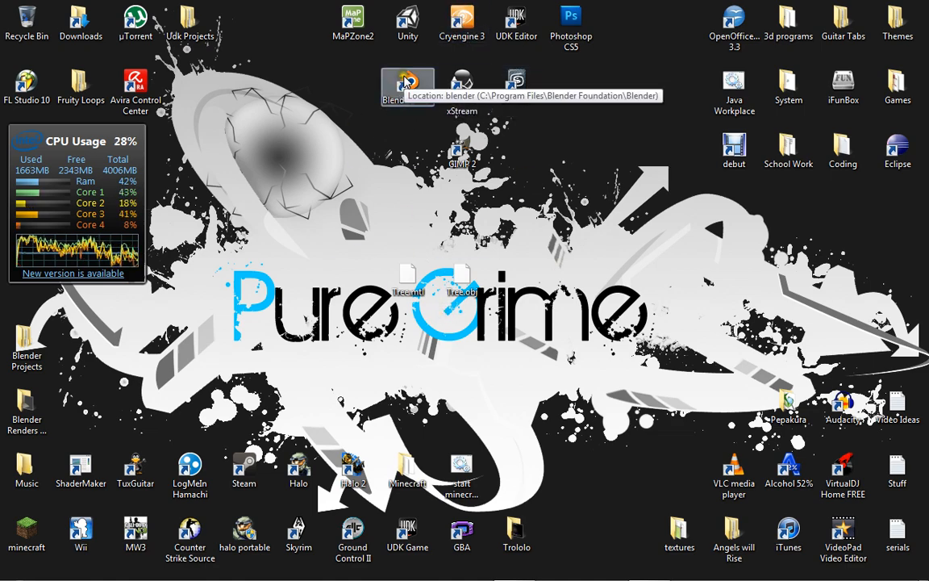
# - Launch Blender and confirm the Wavefront OBJ add-on is enabled under Import-Export preferences
pyautogui.doubleClick(404, 83)
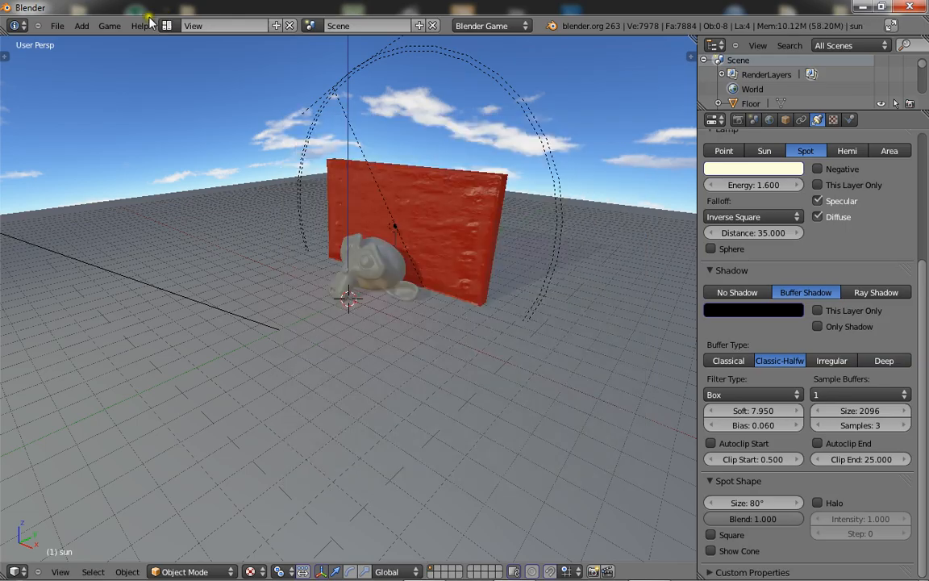
pyautogui.click(56, 25)
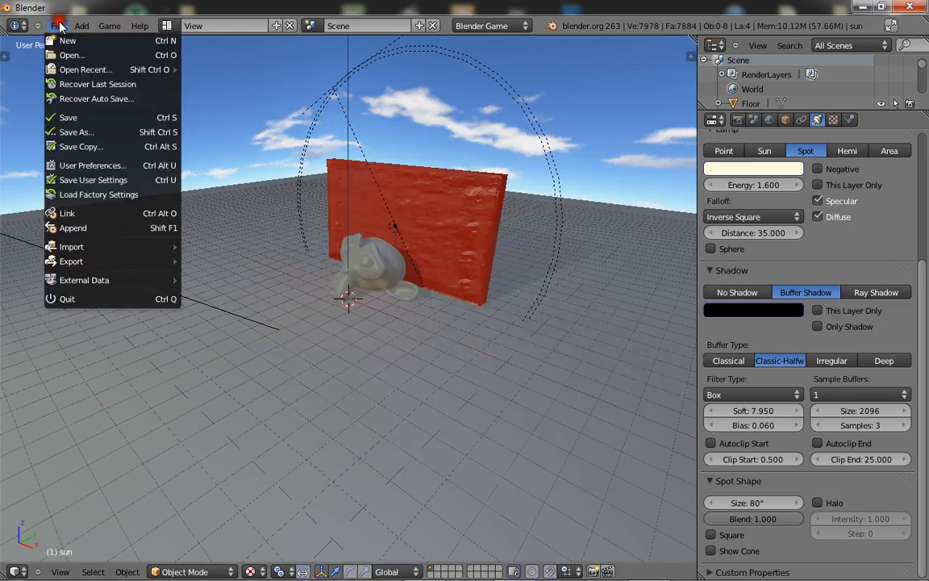
pyautogui.click(93, 165)
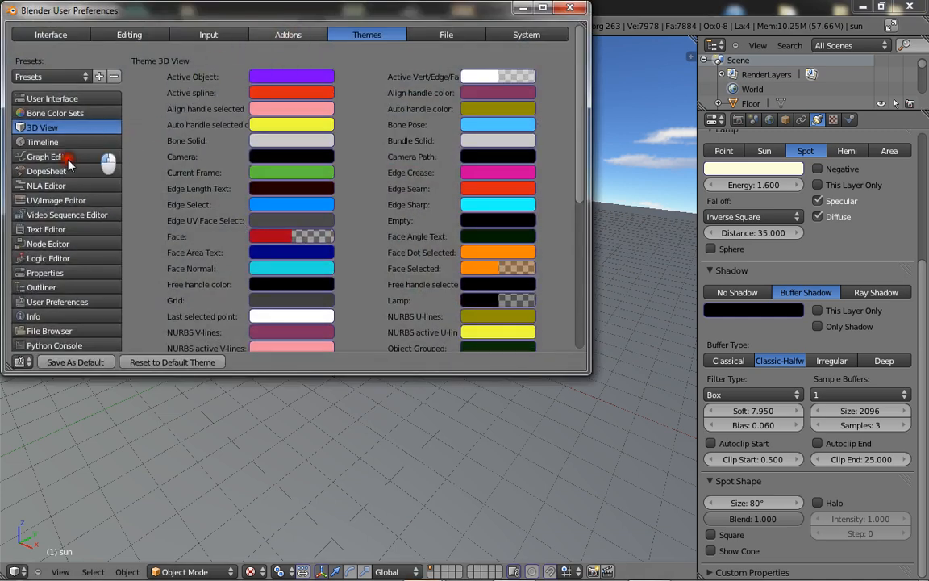
pyautogui.click(286, 34)
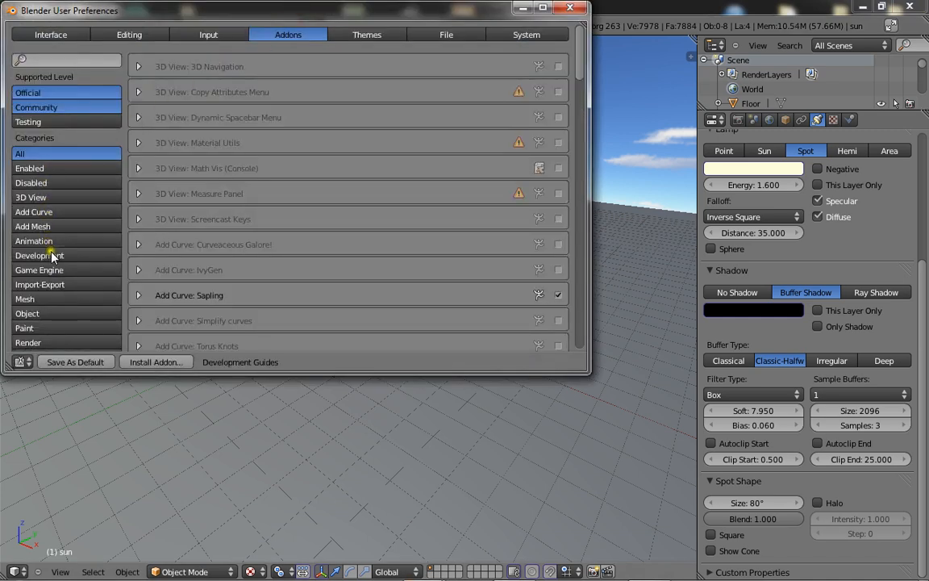
pyautogui.click(39, 284)
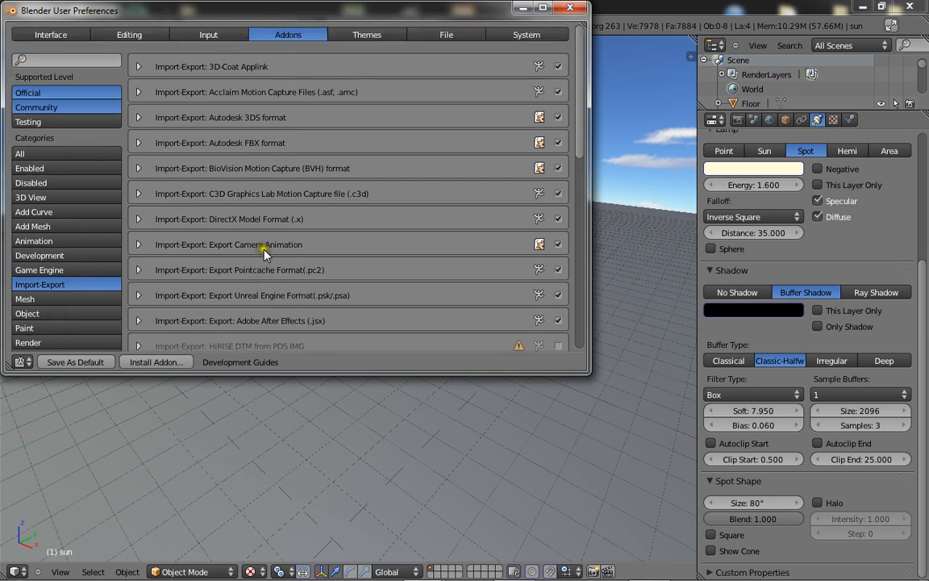
pyautogui.moveTo(289, 127)
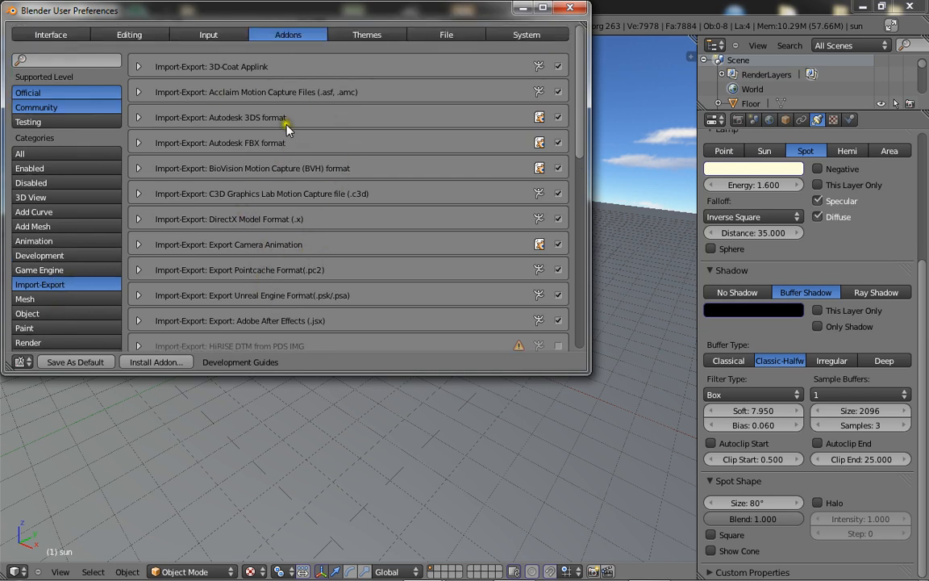
pyautogui.scroll(-3)
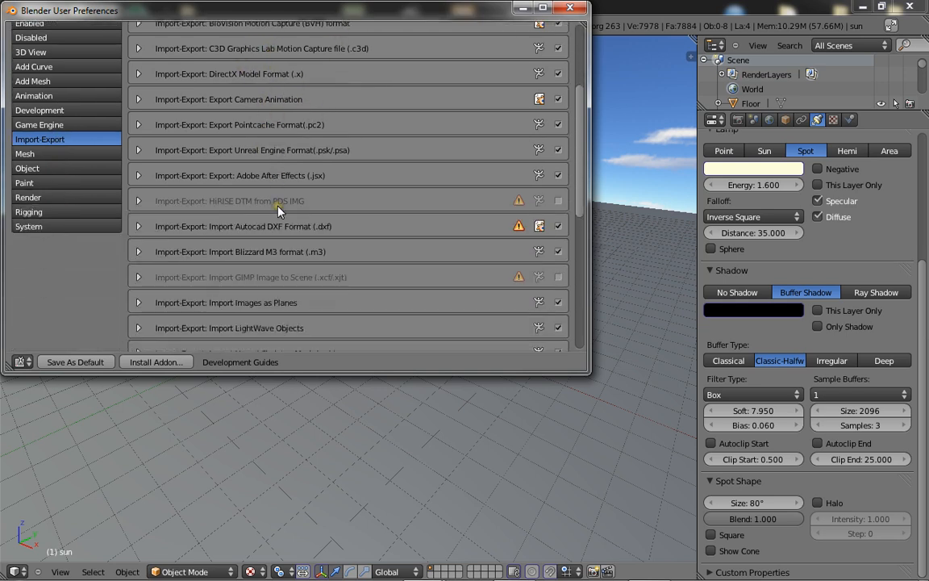
pyautogui.scroll(-3)
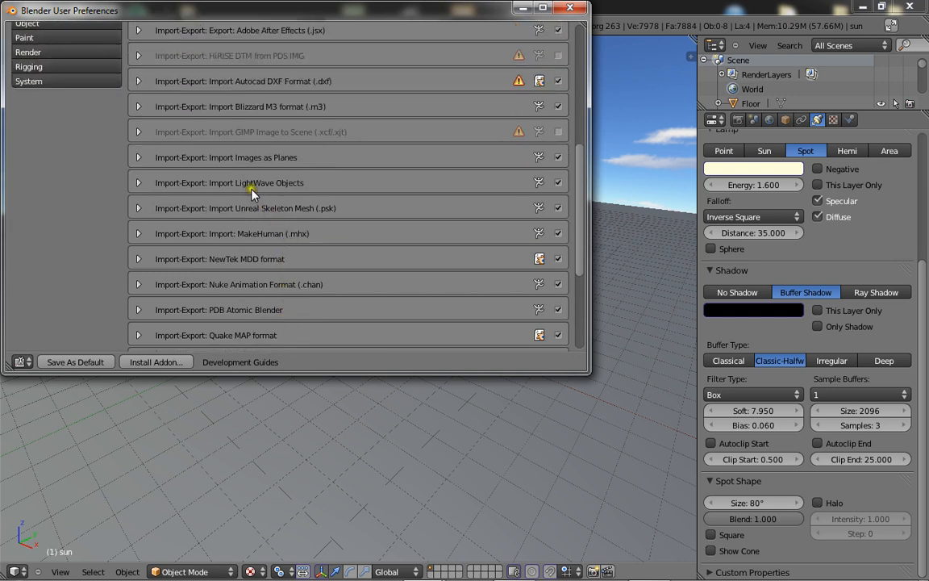
pyautogui.scroll(-3)
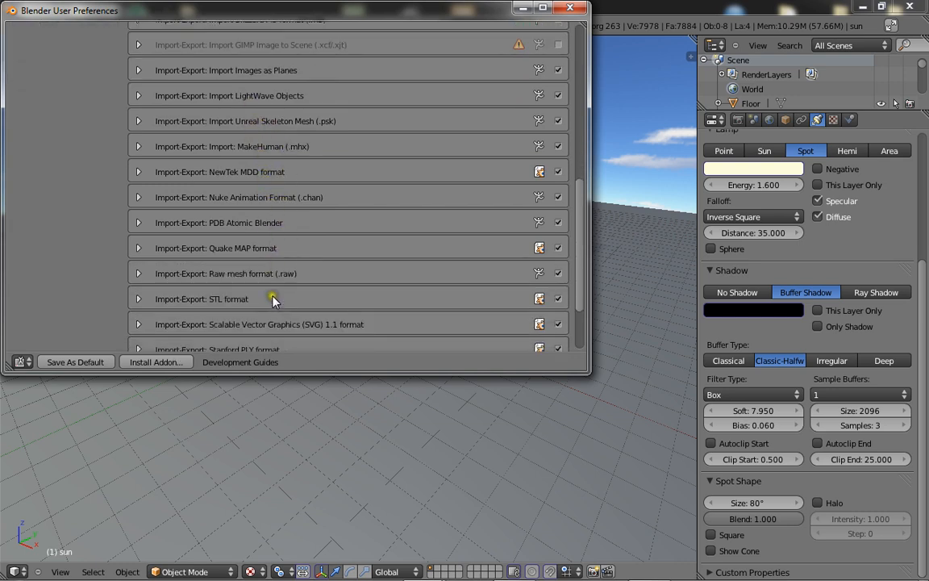
pyautogui.scroll(-3)
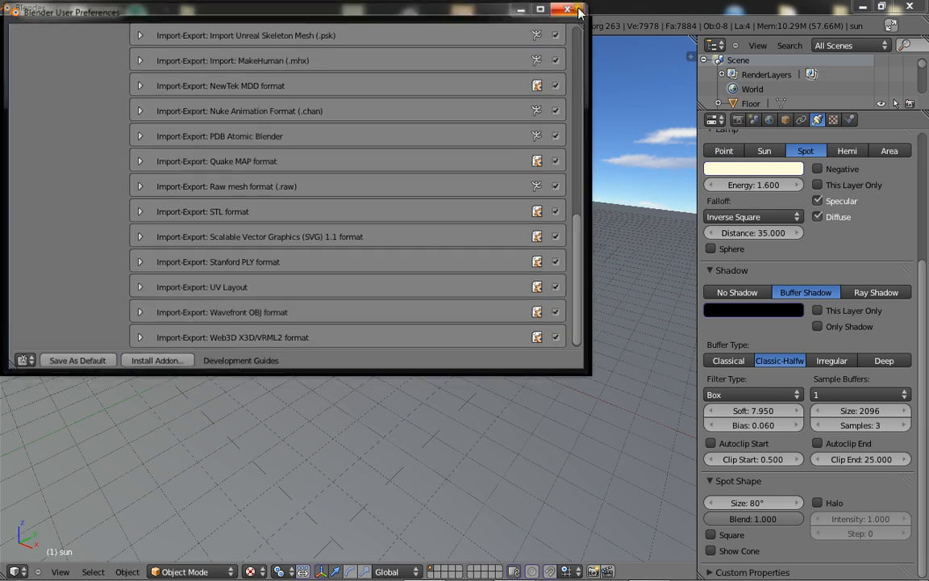
pyautogui.click(568, 9)
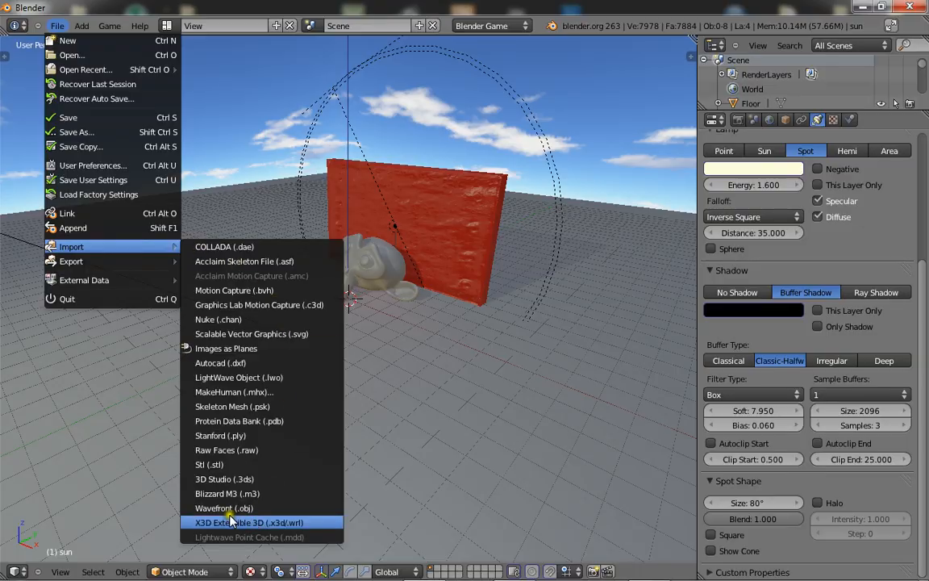
# - Import tree.obj as a Wavefront OBJ into the Blender scene
pyautogui.click(225, 508)
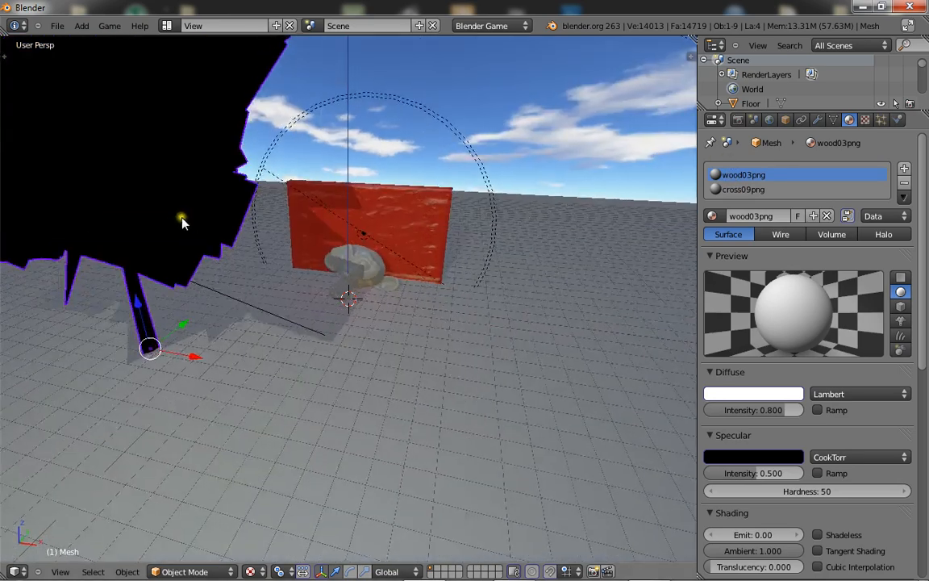
# - Select the cross09png material and switch to its texture settings
pyautogui.click(745, 189)
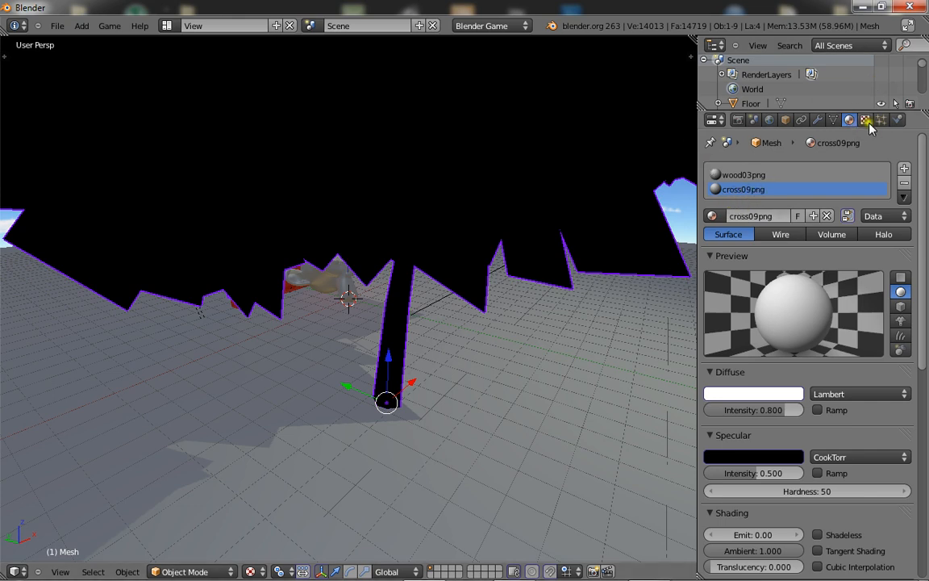
pyautogui.click(866, 119)
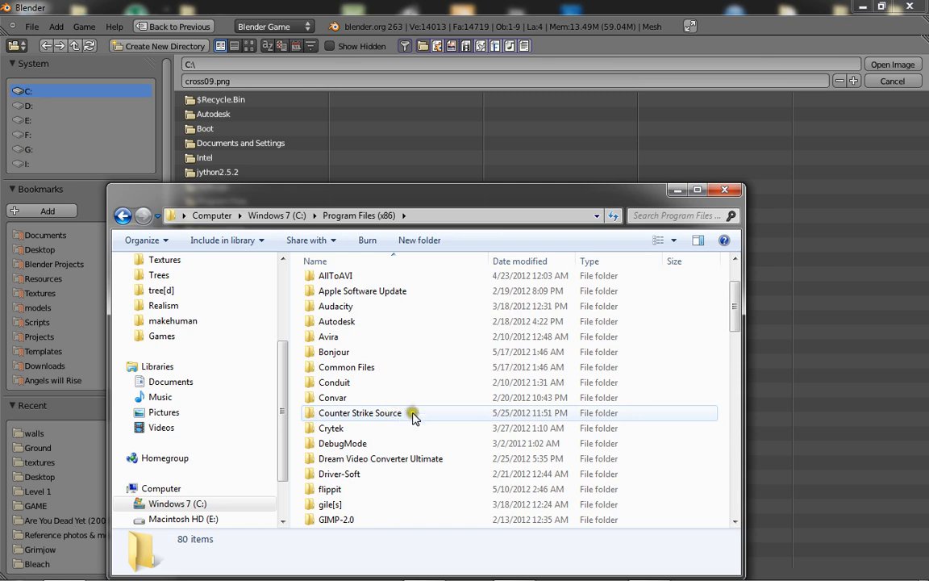
# - Browse the Program Files (x86) folder in Explorer, then close it to return to Blender
pyautogui.doubleClick(332, 504)
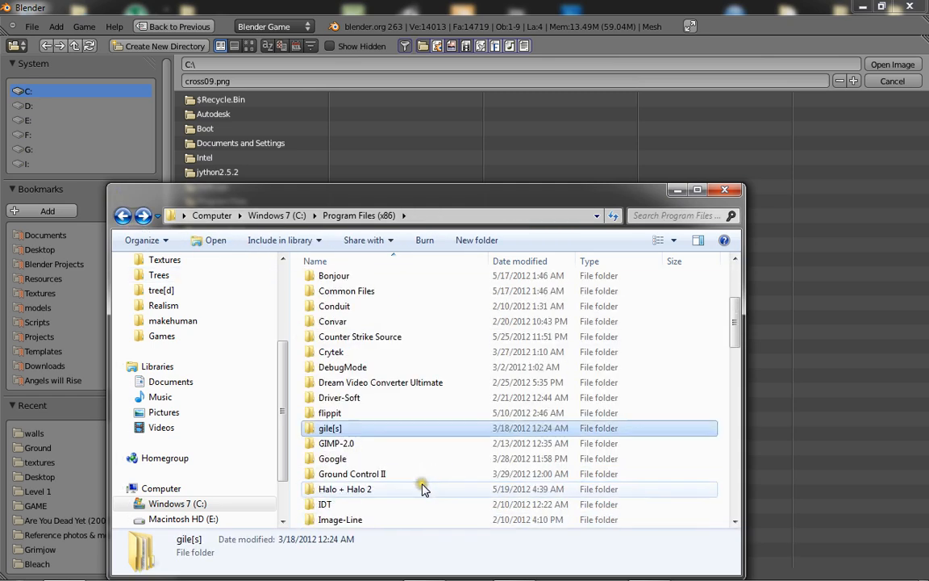
pyautogui.scroll(-3)
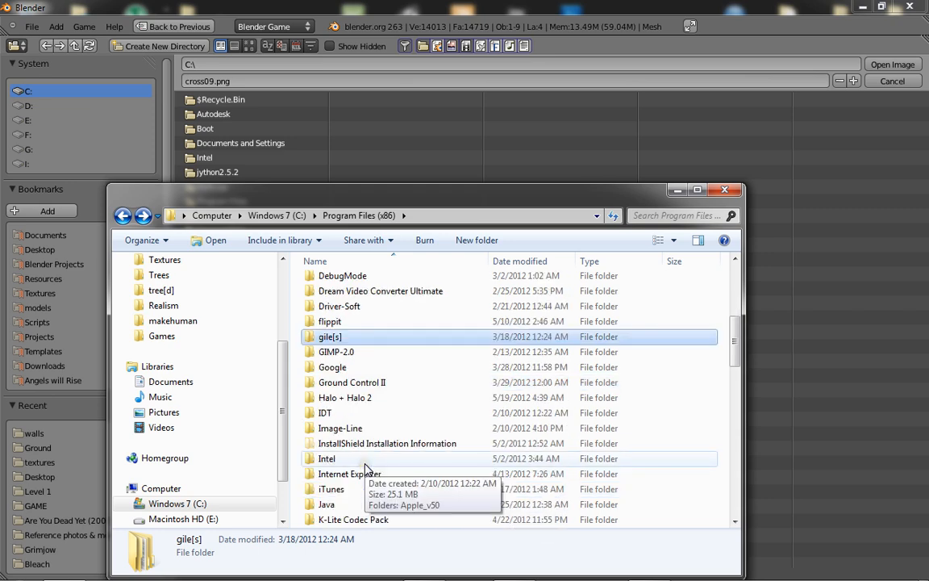
pyautogui.scroll(-3)
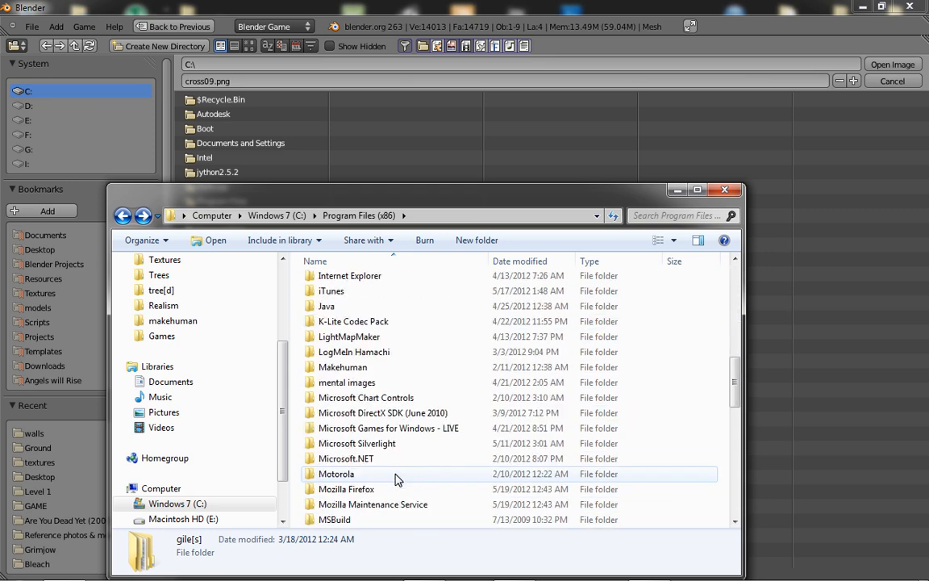
pyautogui.scroll(-3)
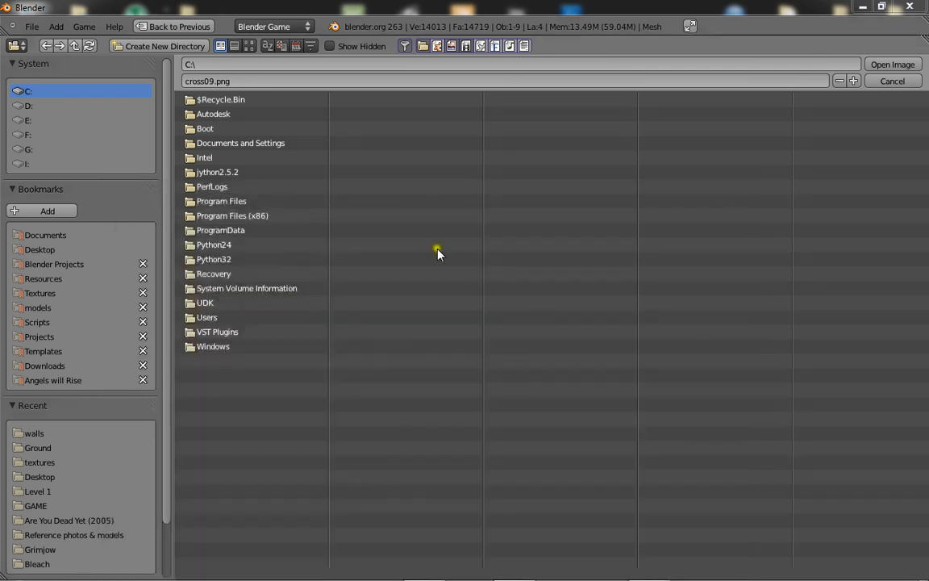
pyautogui.moveTo(39, 292)
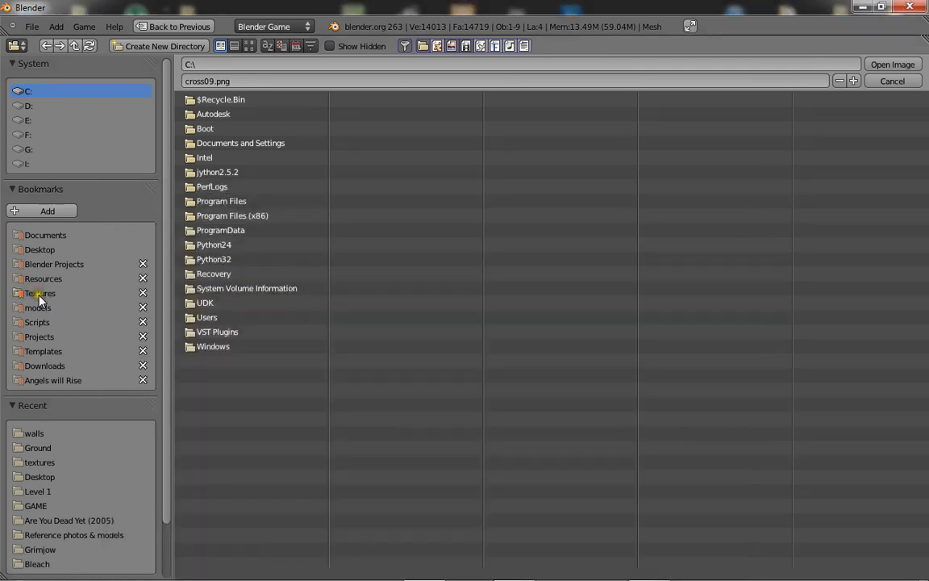
# - Load Cross09.png from the Textures bookmark's environment > foliage > Trees folder
pyautogui.click(40, 293)
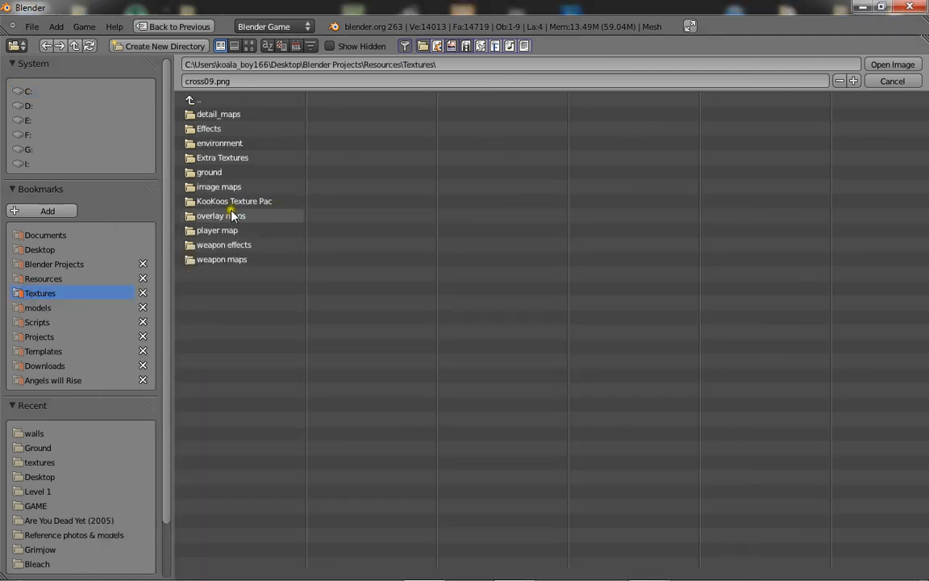
pyautogui.moveTo(231, 143)
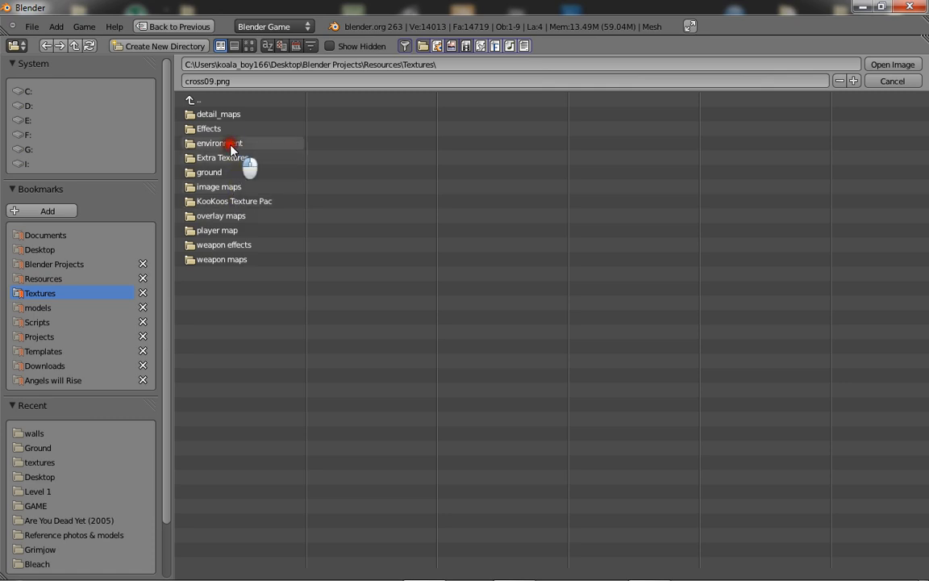
pyautogui.doubleClick(218, 143)
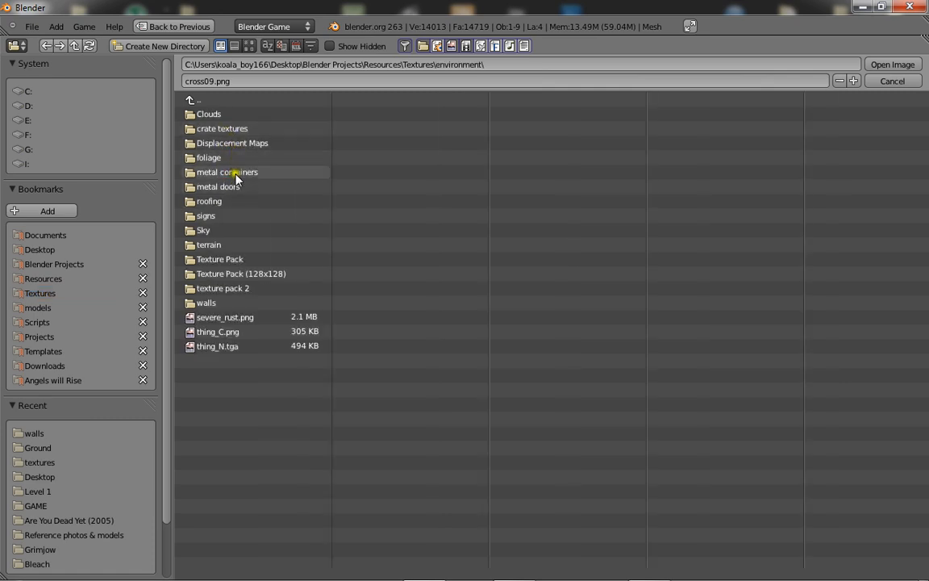
pyautogui.doubleClick(208, 157)
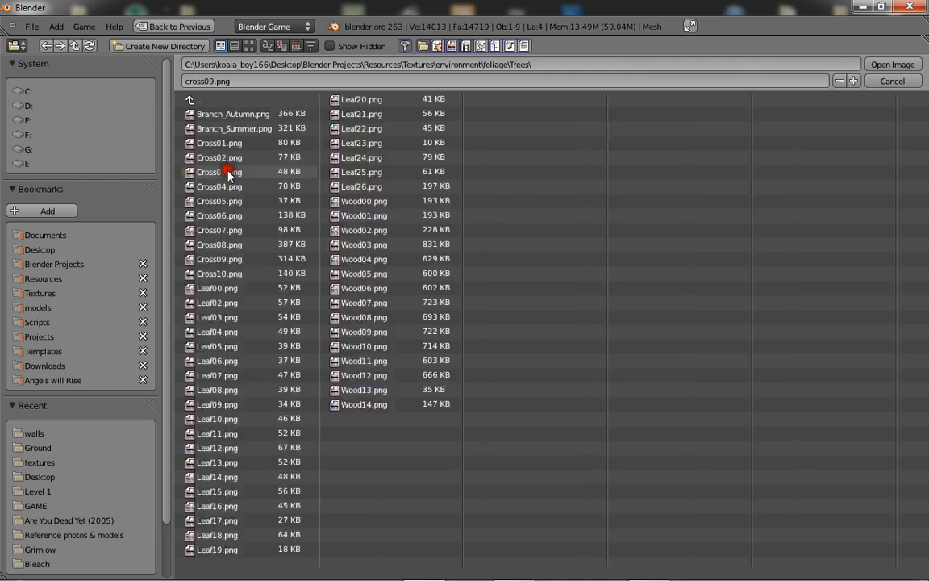
pyautogui.click(230, 259)
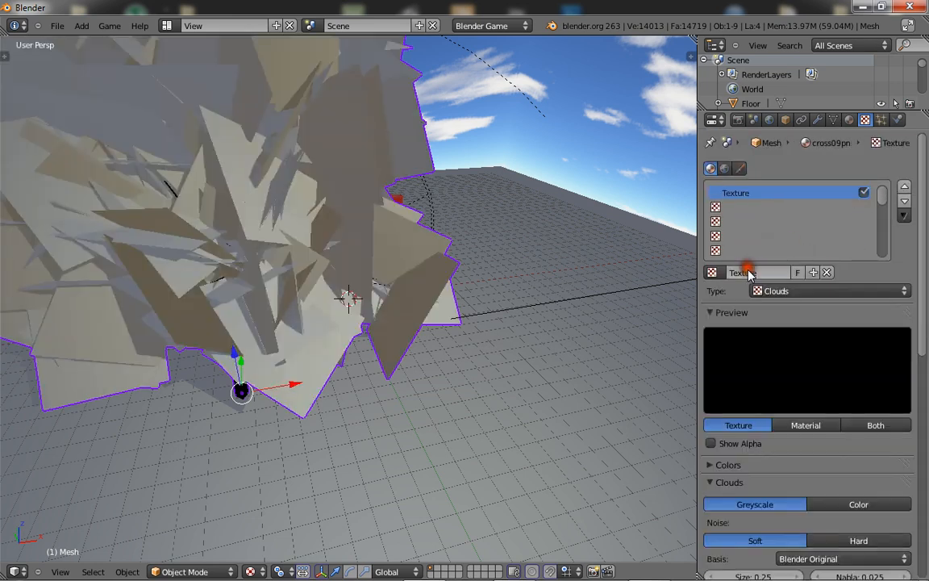
# - Make the leaf texture an Image or Movie type using the loaded Cross09.png
pyautogui.click(828, 290)
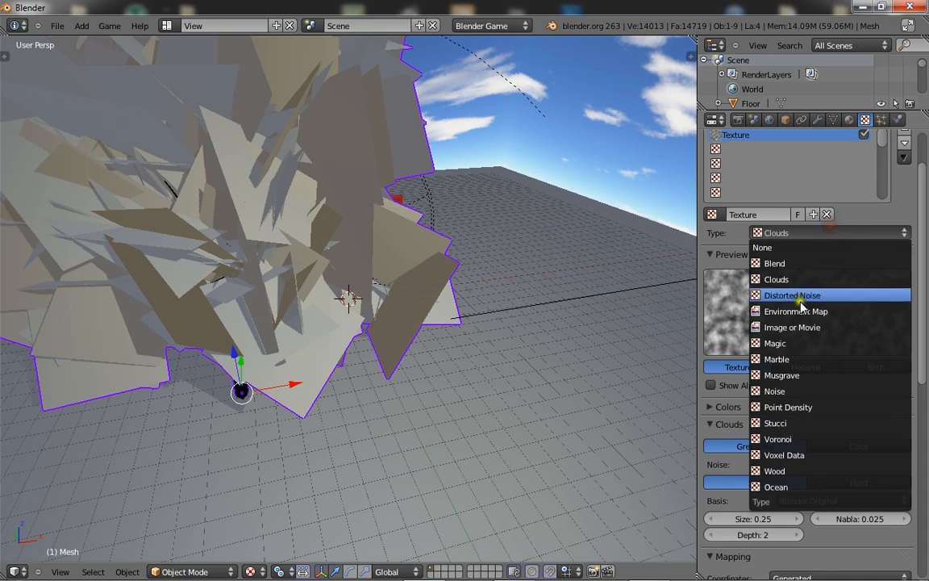
pyautogui.click(793, 326)
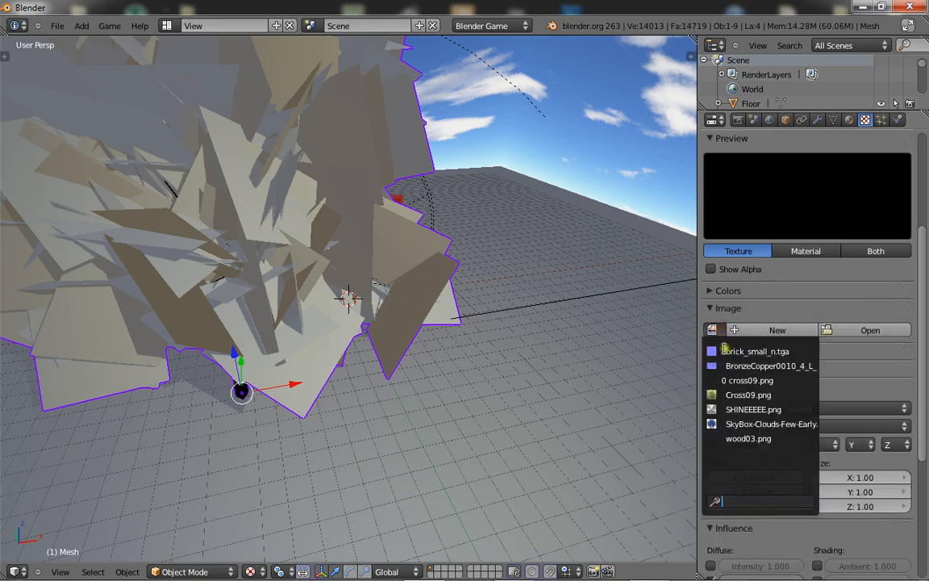
pyautogui.click(748, 395)
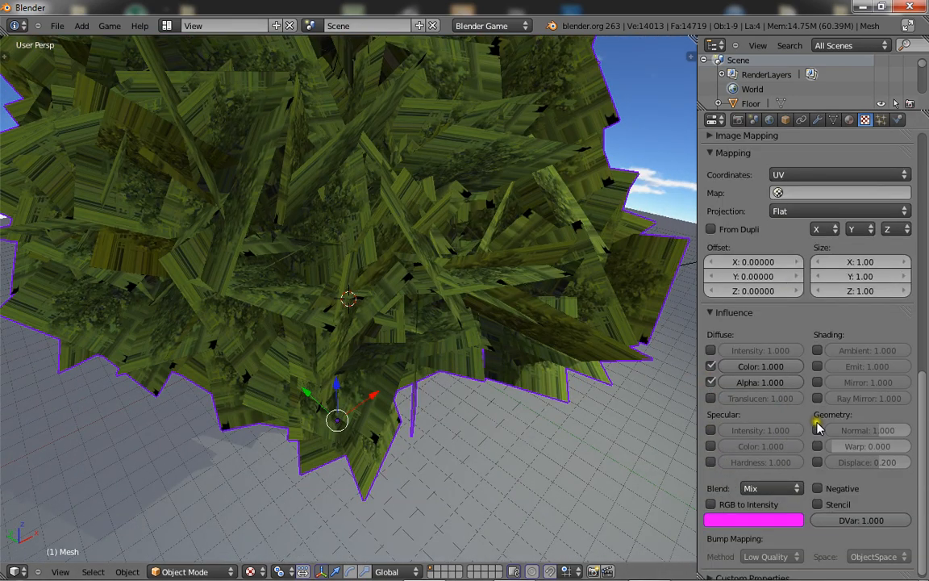
# - Set the leaf material's game Alpha Blend setting to Alpha Clip
pyautogui.click(848, 119)
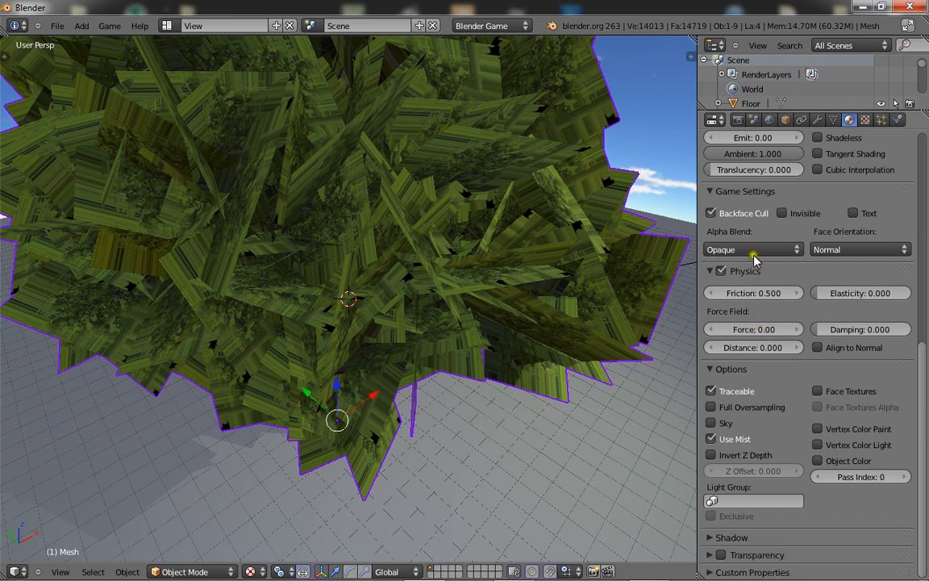
pyautogui.click(752, 249)
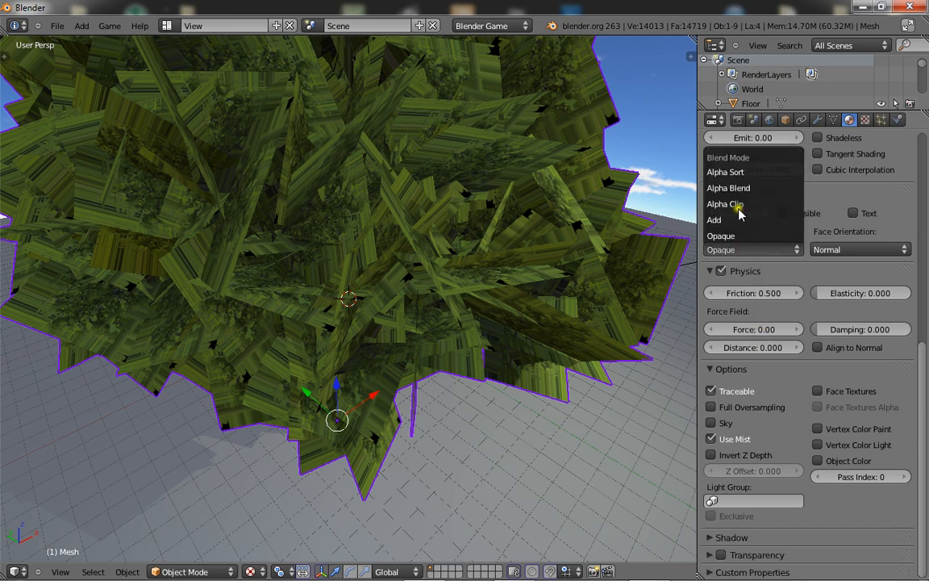
pyautogui.click(724, 203)
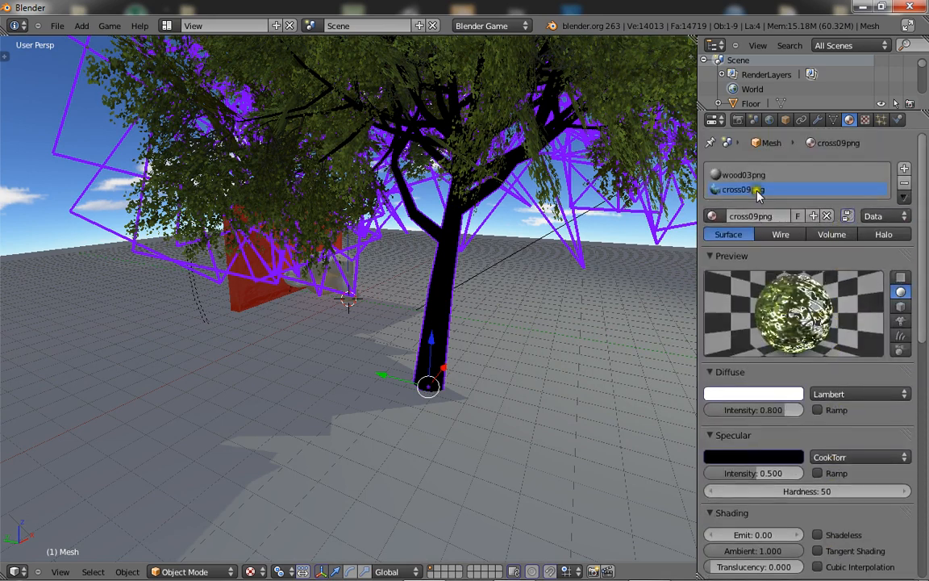
# - Select the wood03png material and set its texture type to Image or Movie
pyautogui.click(865, 119)
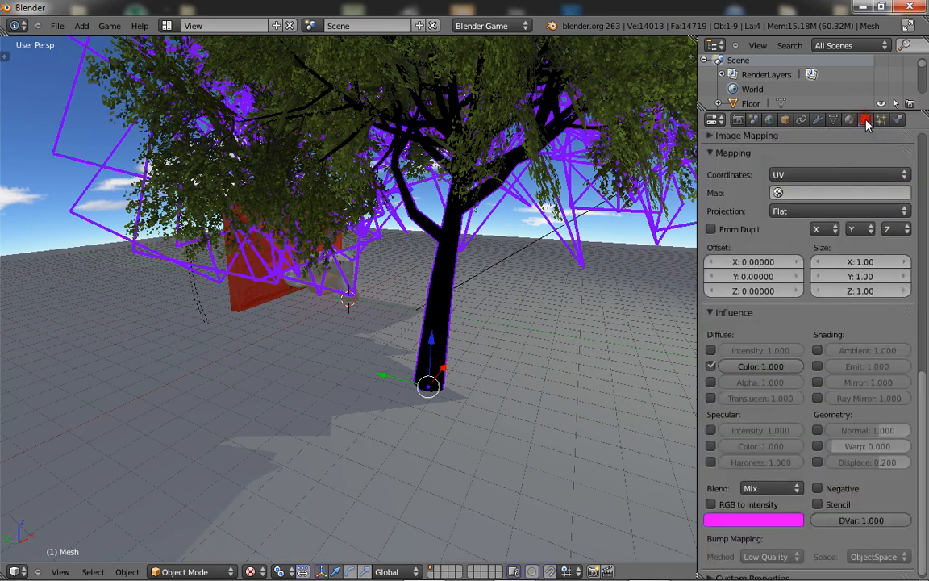
pyautogui.click(865, 120)
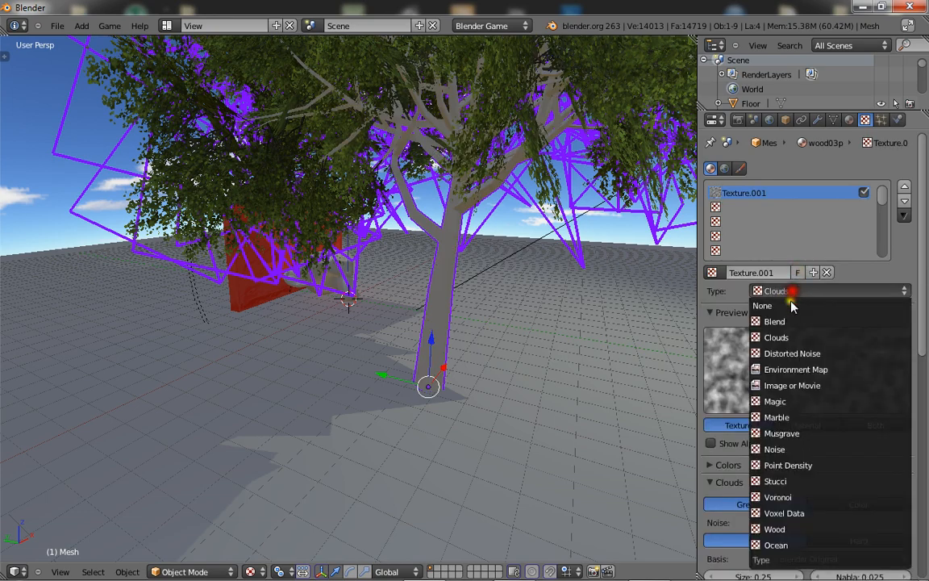
pyautogui.click(792, 384)
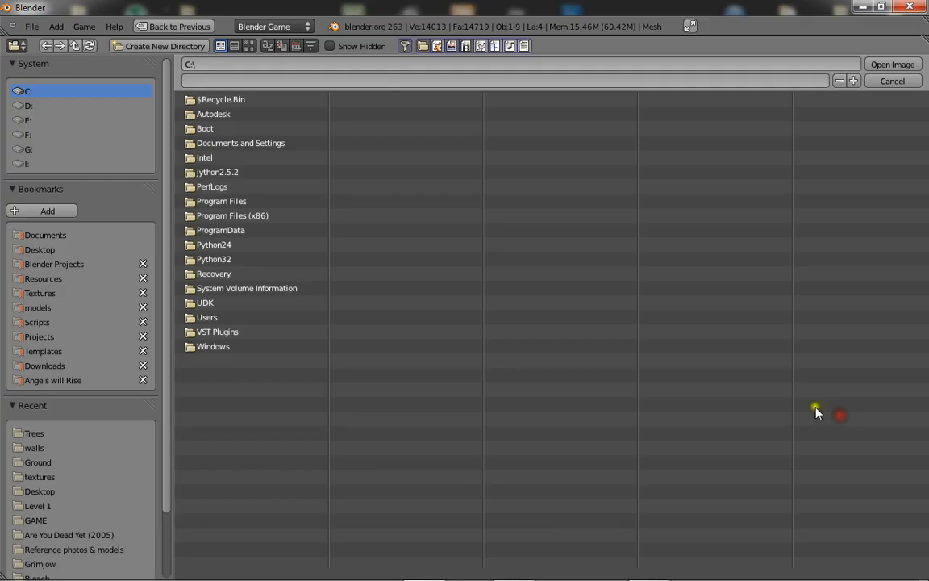
# - Open Wood01.png from the Textures bookmark's environment > foliage > Trees folder
pyautogui.click(40, 293)
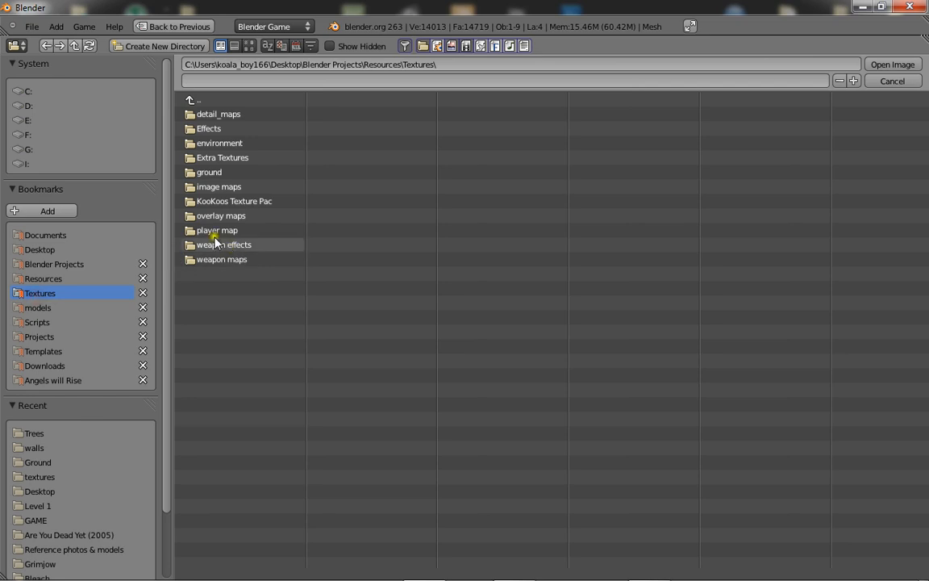
pyautogui.doubleClick(219, 143)
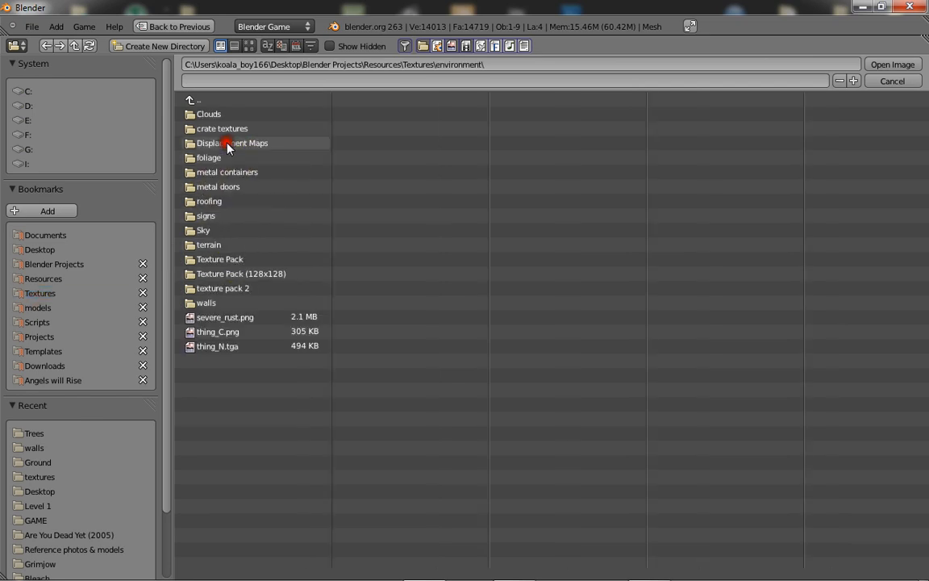
pyautogui.moveTo(225, 272)
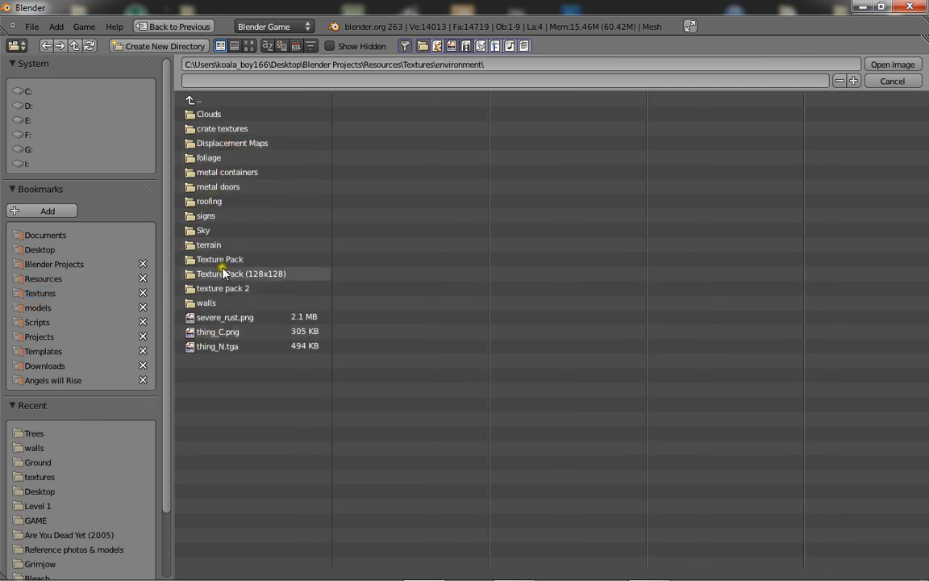
pyautogui.doubleClick(208, 158)
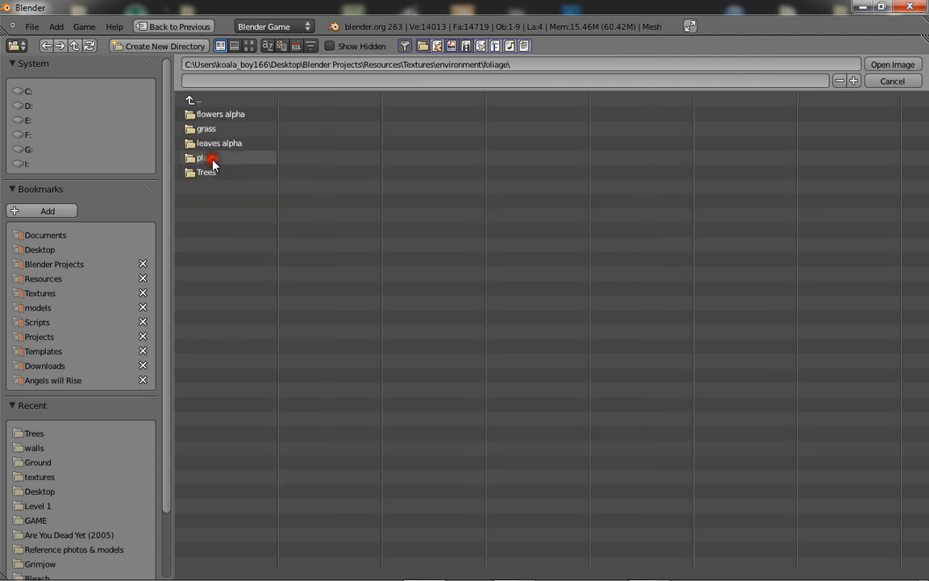
pyautogui.doubleClick(206, 172)
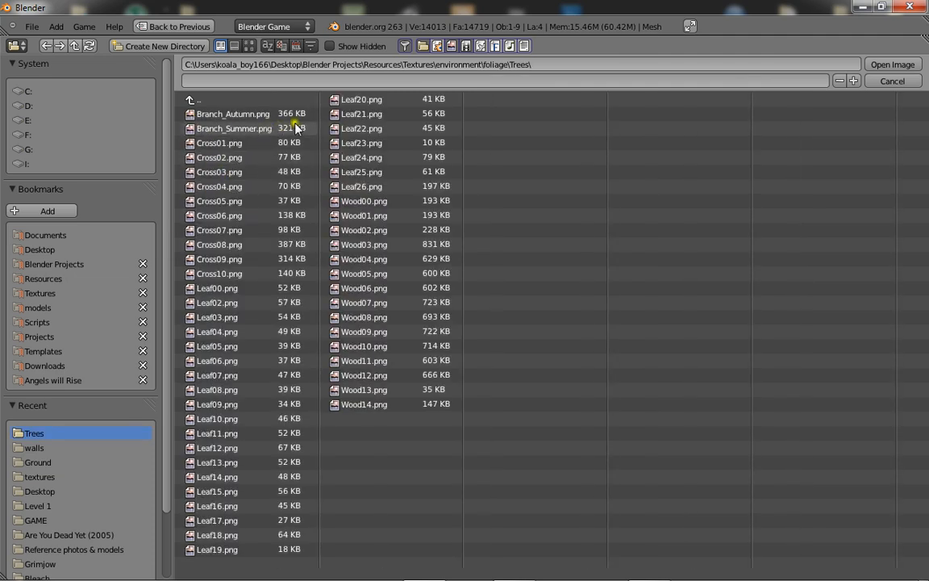
pyautogui.click(364, 215)
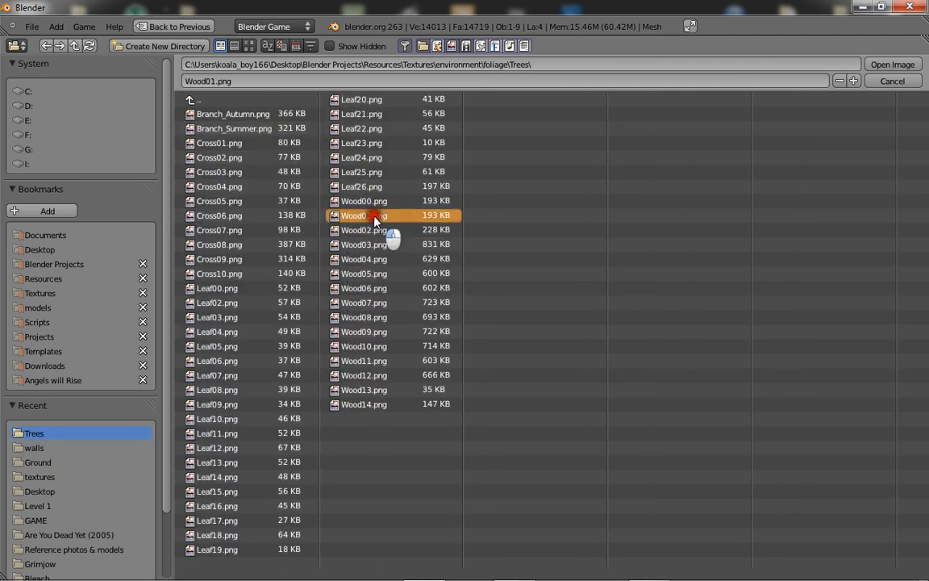
pyautogui.click(375, 216)
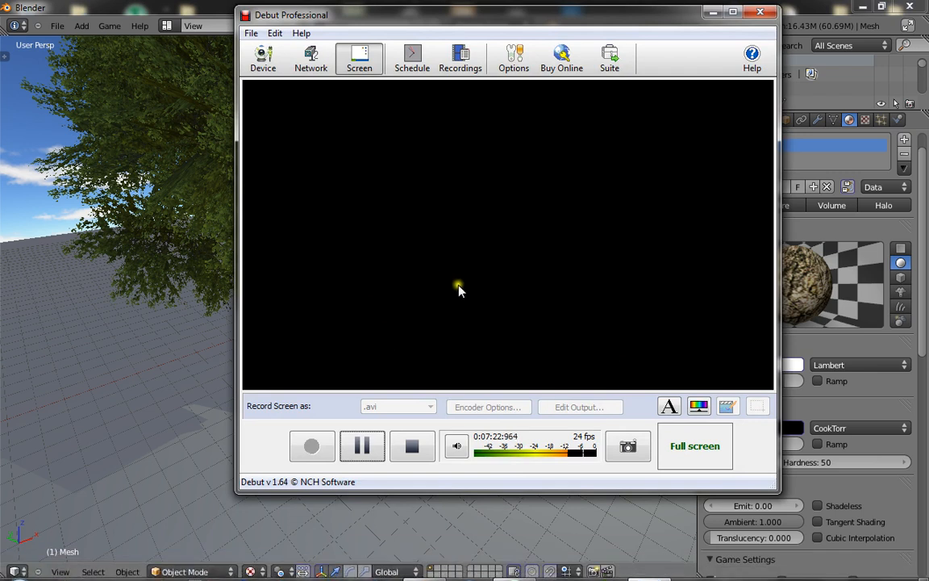
pyautogui.moveTo(179, 212)
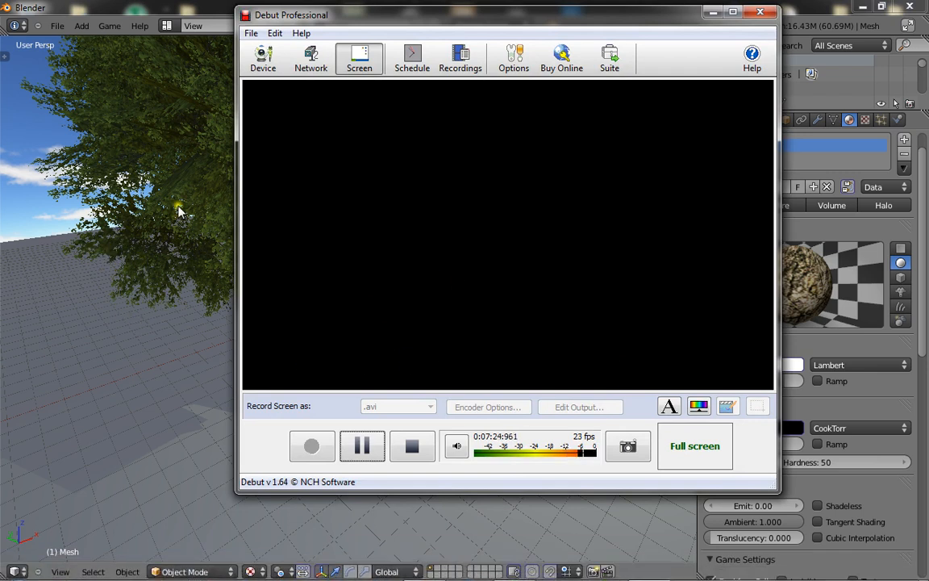
pyautogui.moveTo(165, 263)
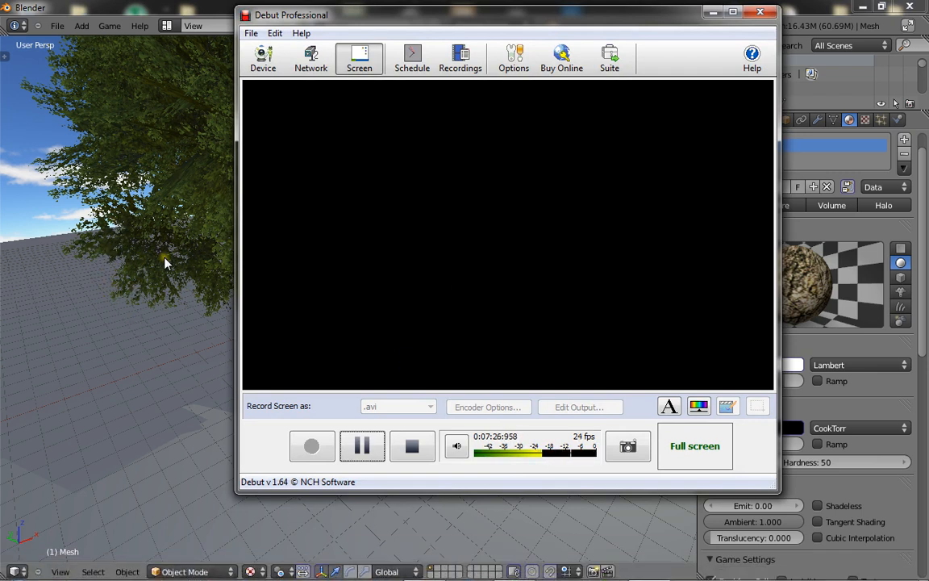